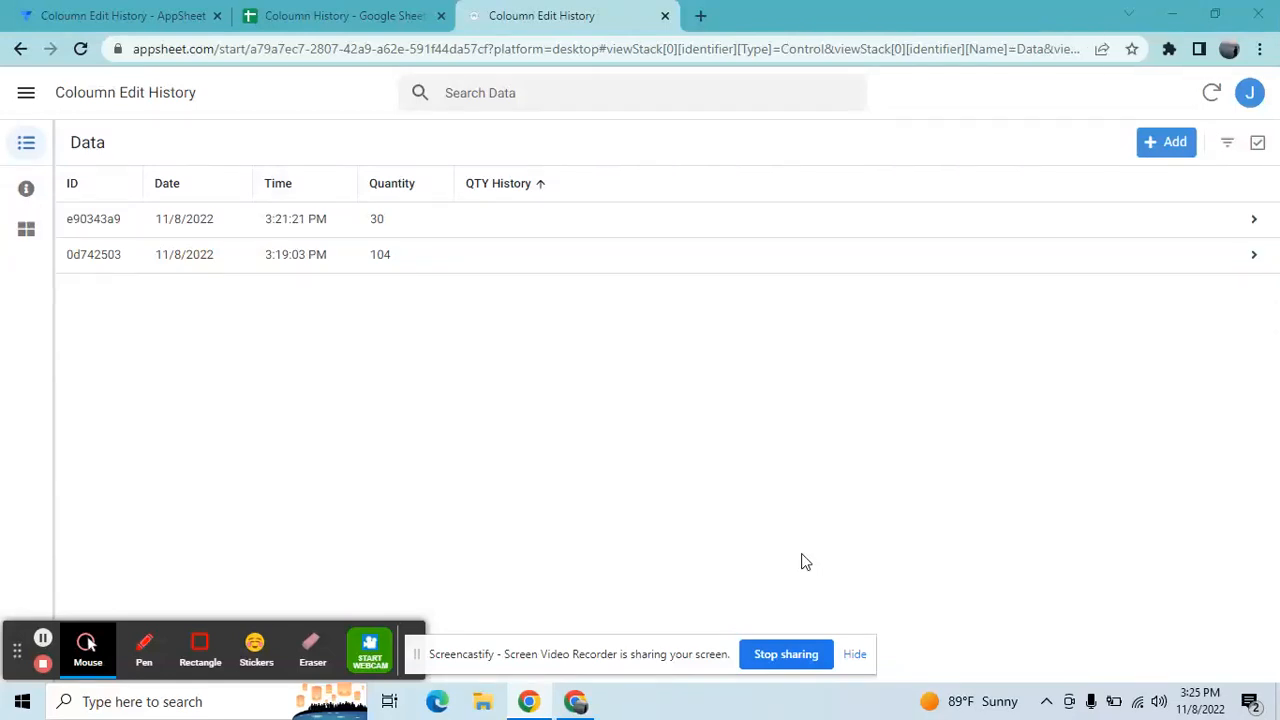
mouse_move(120, 8)
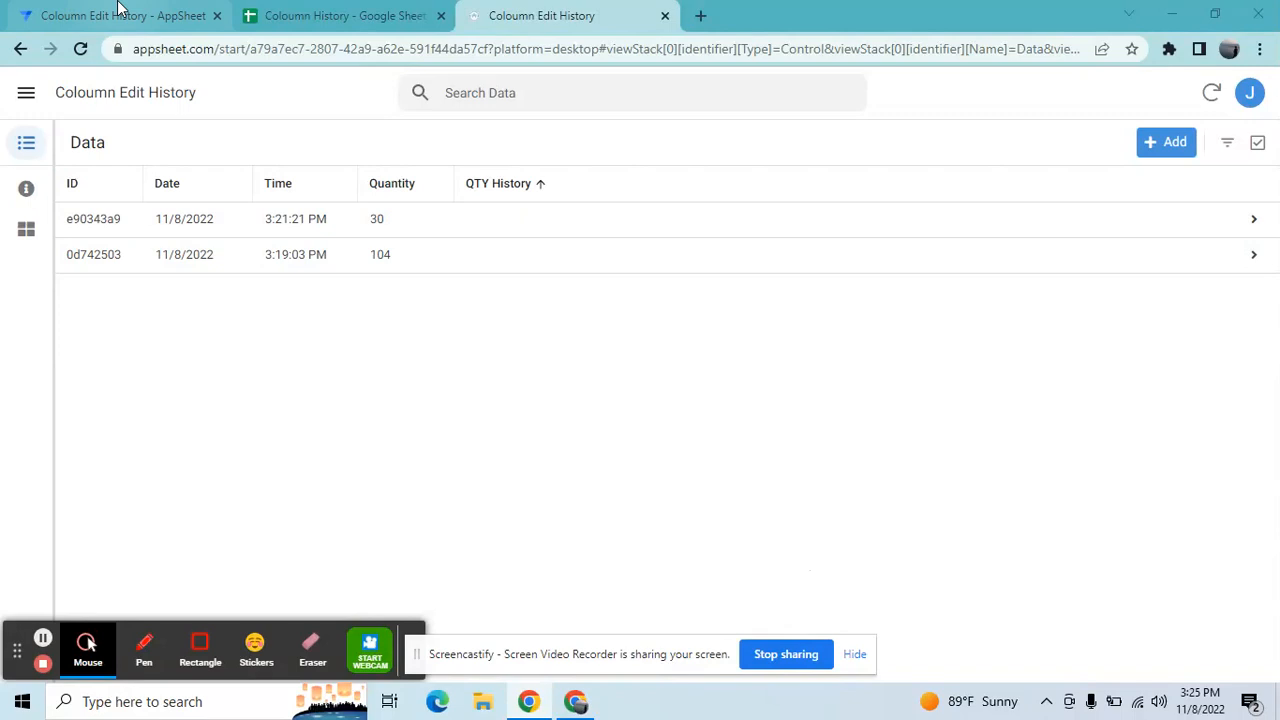
mouse_move(298, 305)
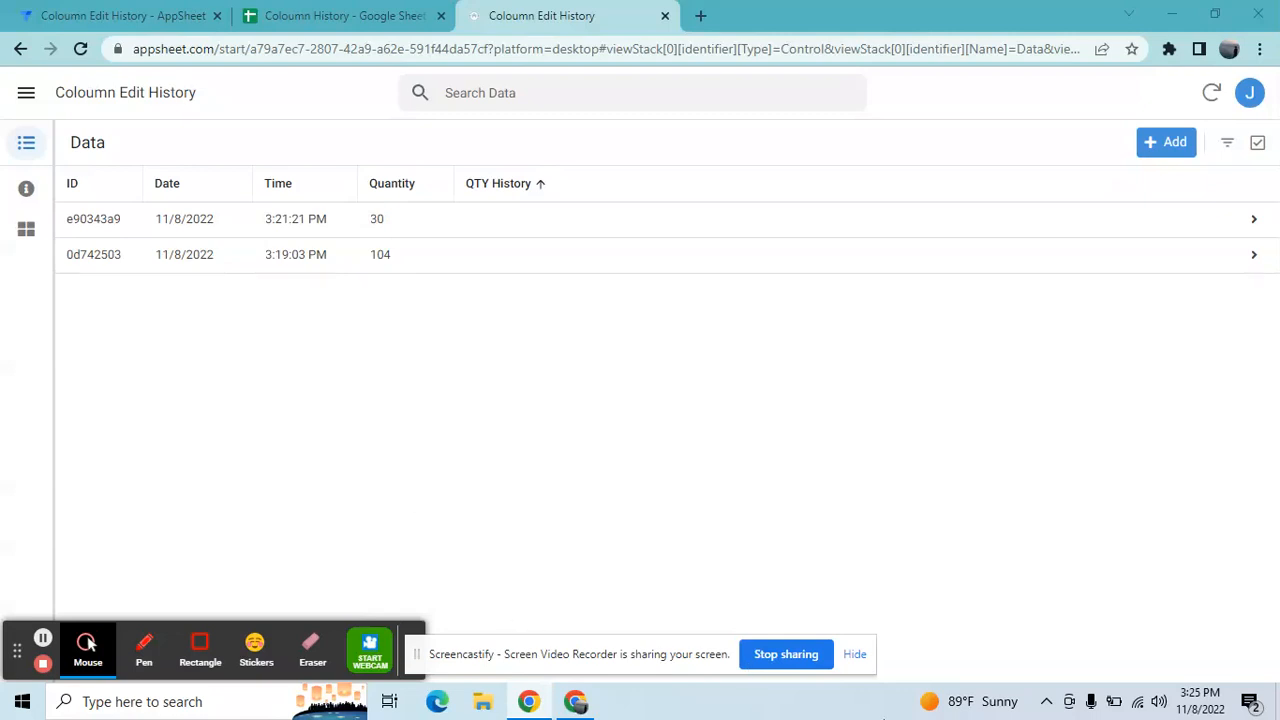
mouse_move(279, 171)
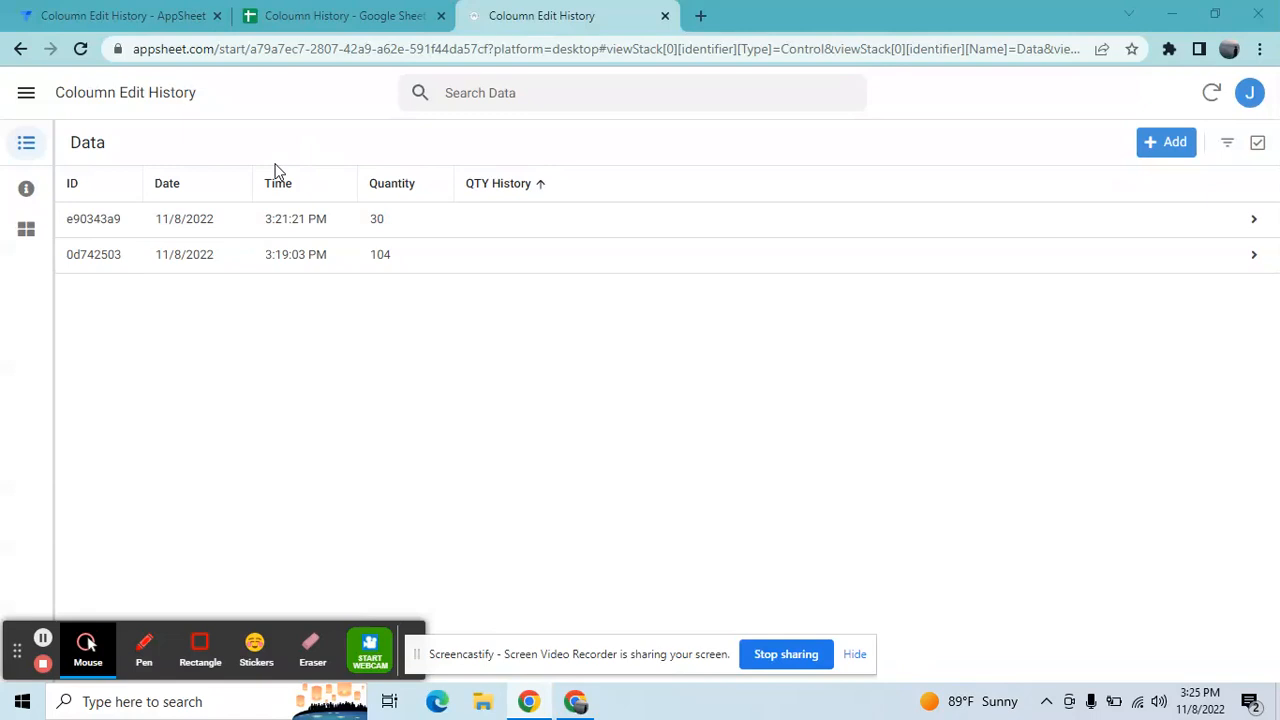
mouse_move(493, 202)
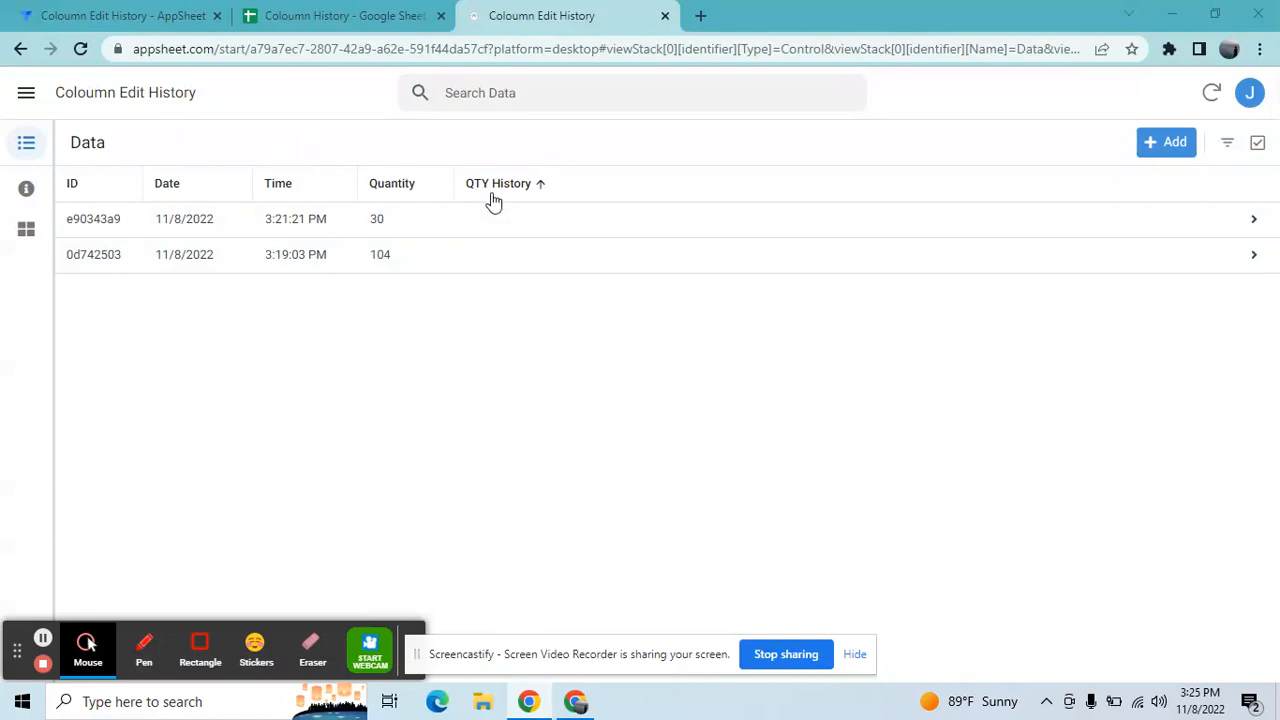
mouse_move(392, 190)
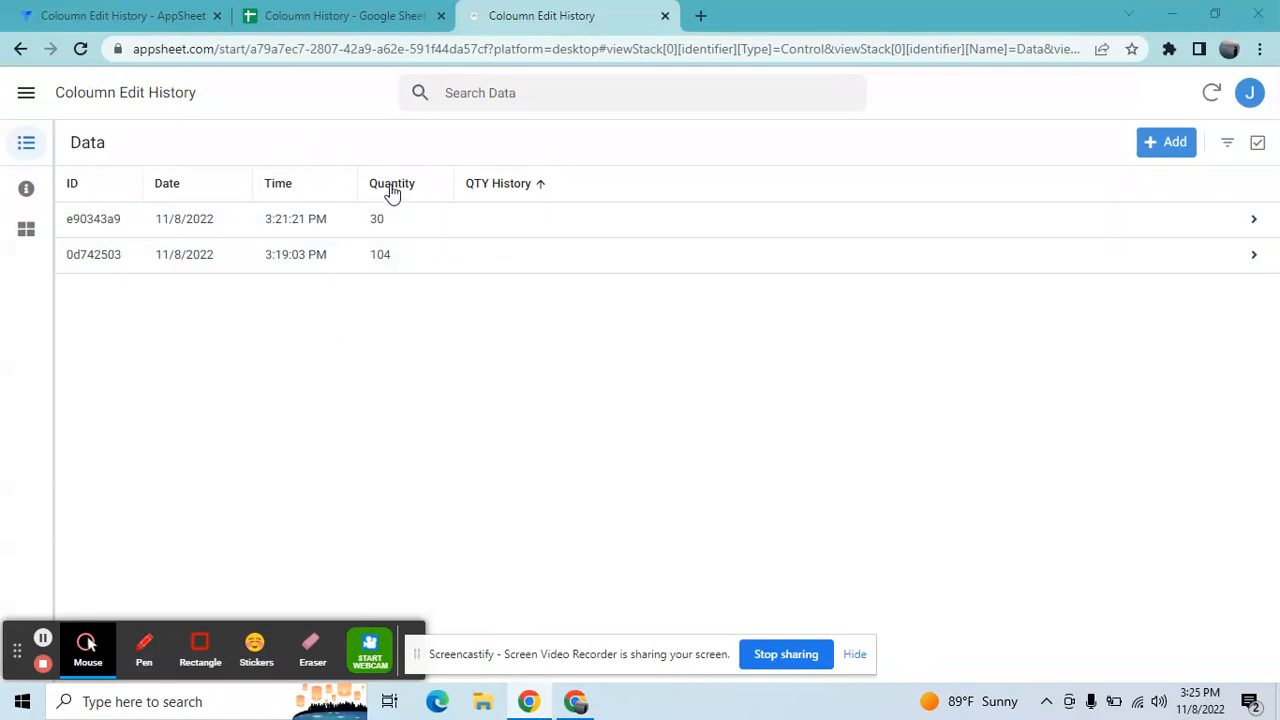
mouse_move(390, 285)
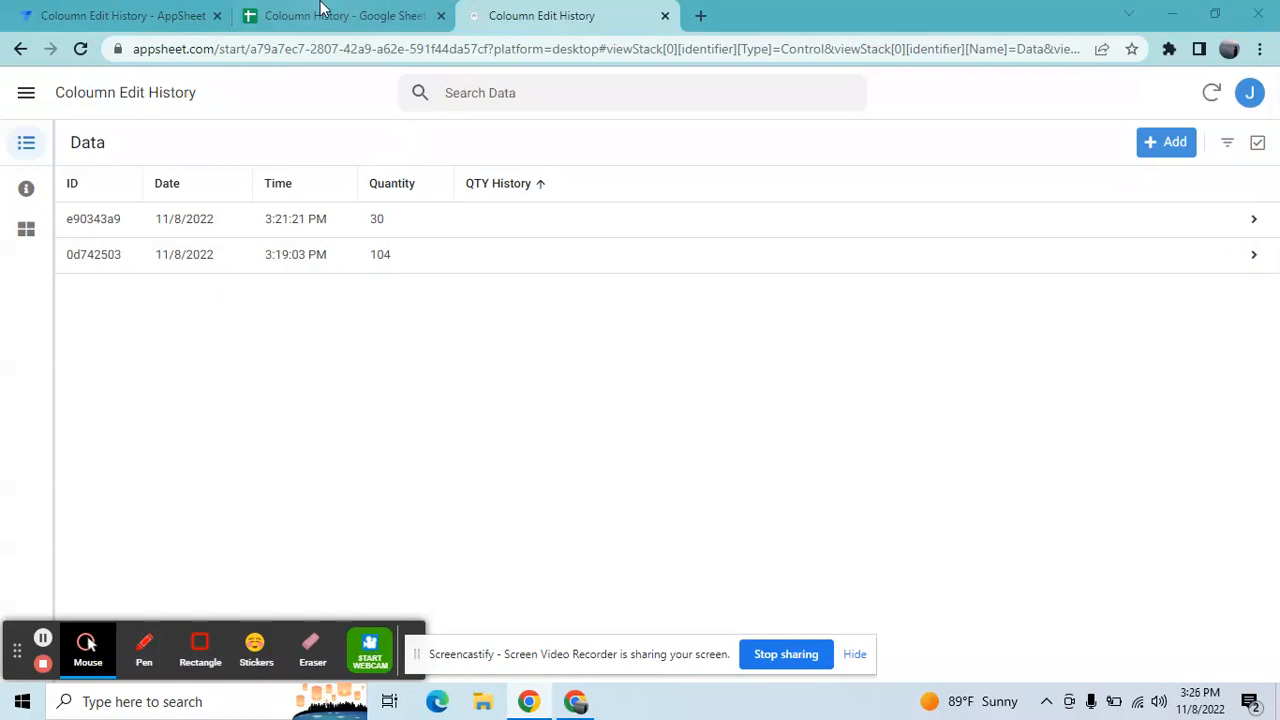
Confirm Quantity 104 in spreadsheet cell D3, then show the Data table's columns in the editor
left_click(345, 15)
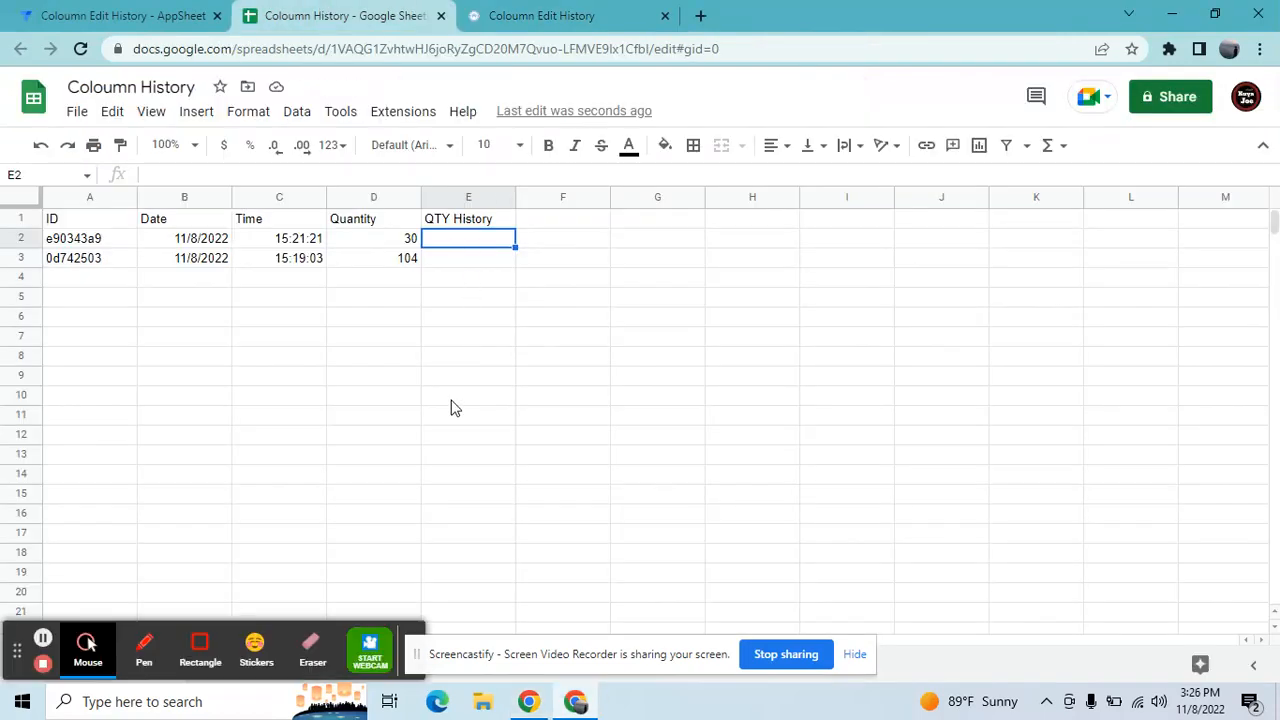
mouse_move(427, 273)
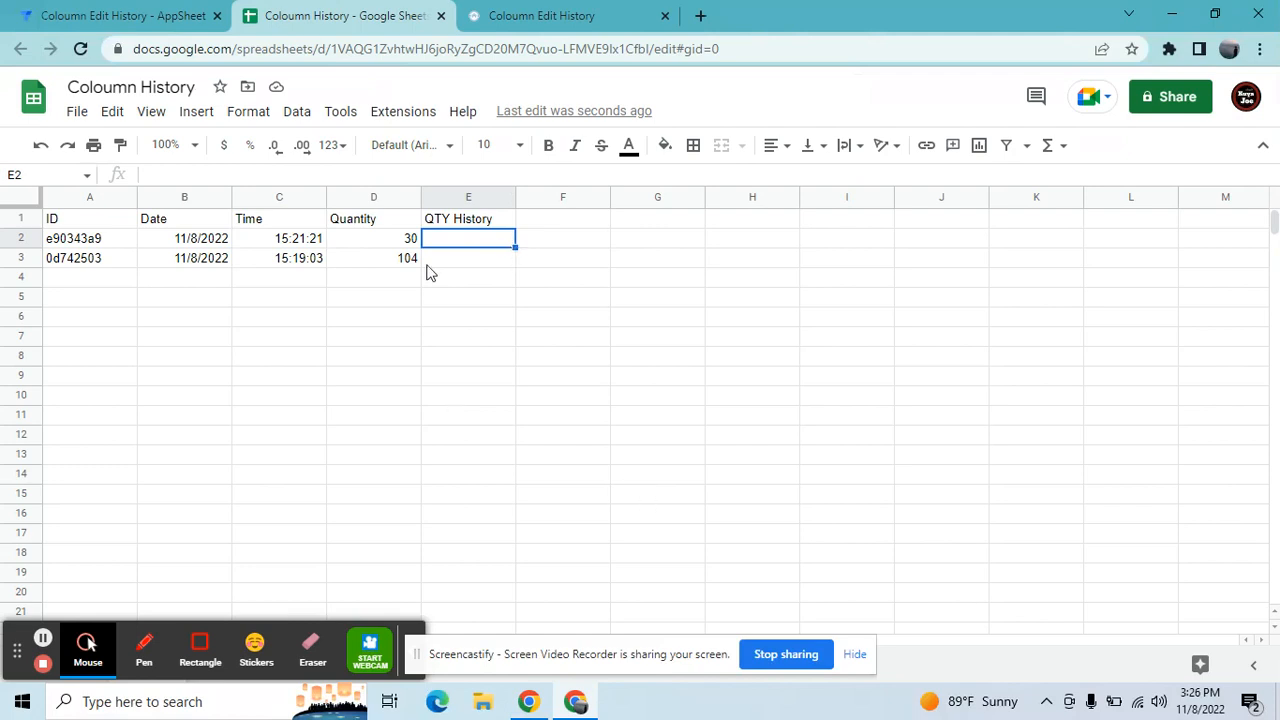
mouse_move(453, 370)
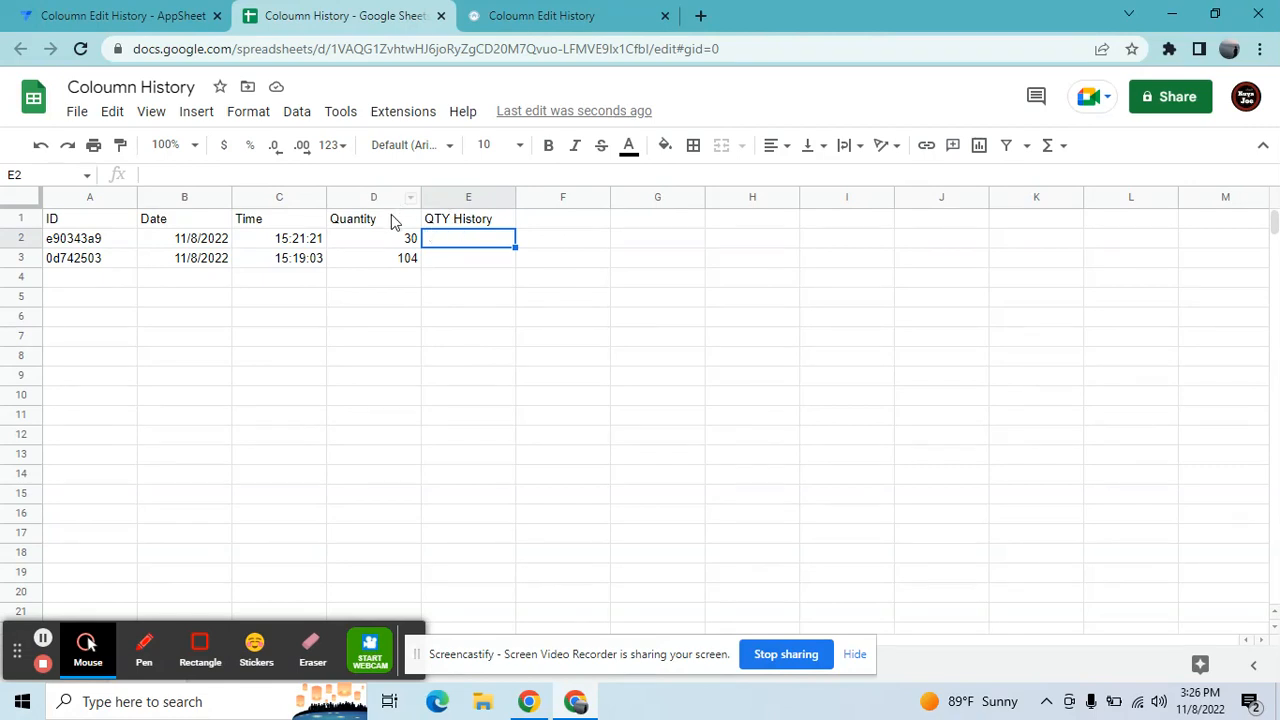
left_click(373, 258)
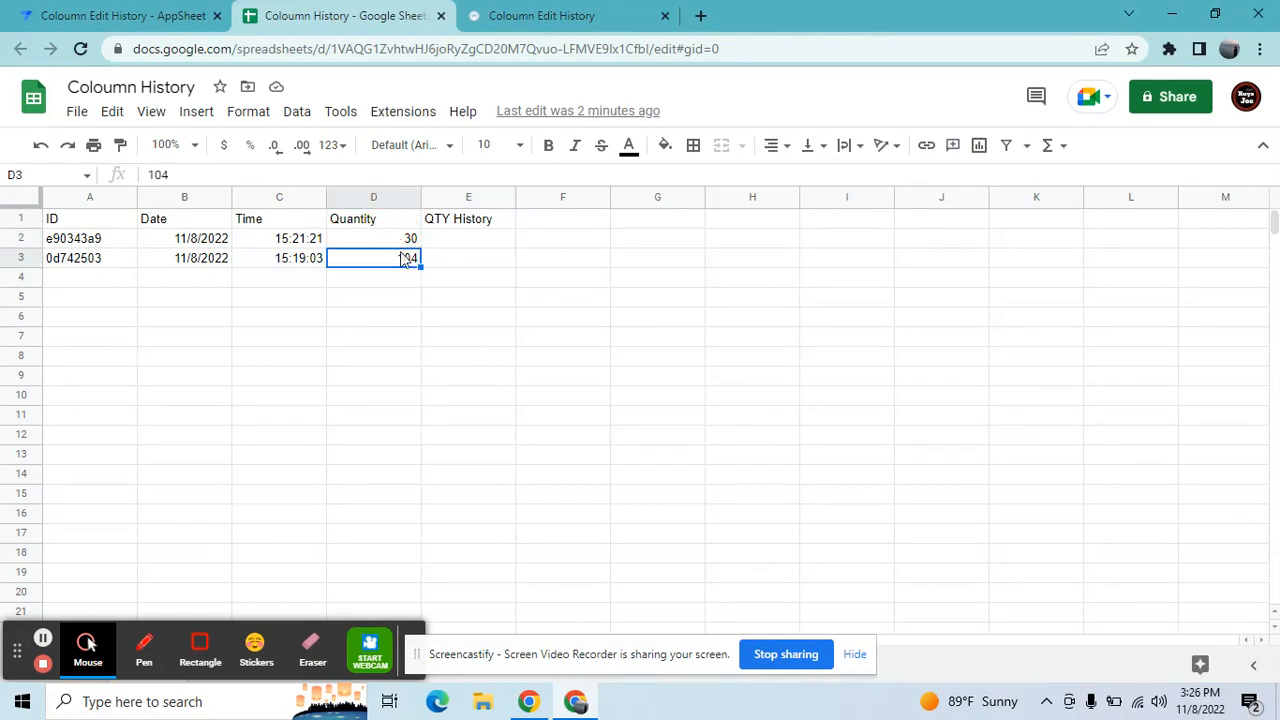
left_click(467, 218)
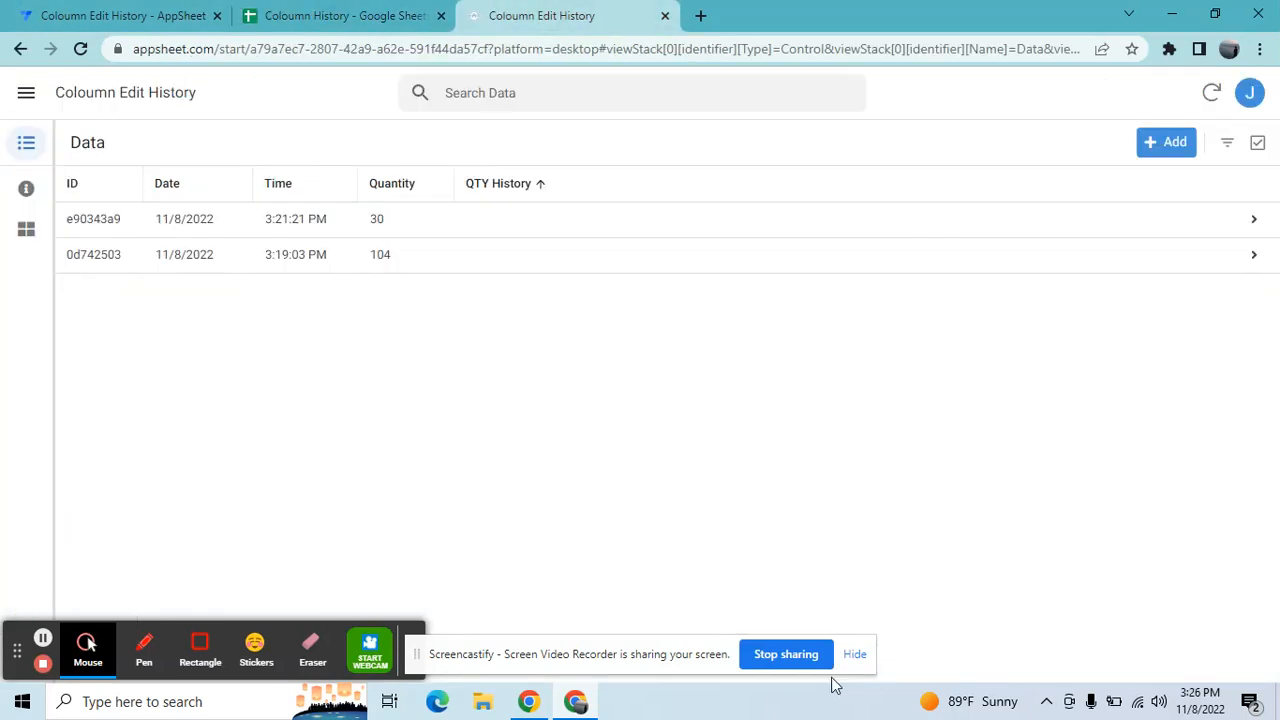
left_click(854, 654)
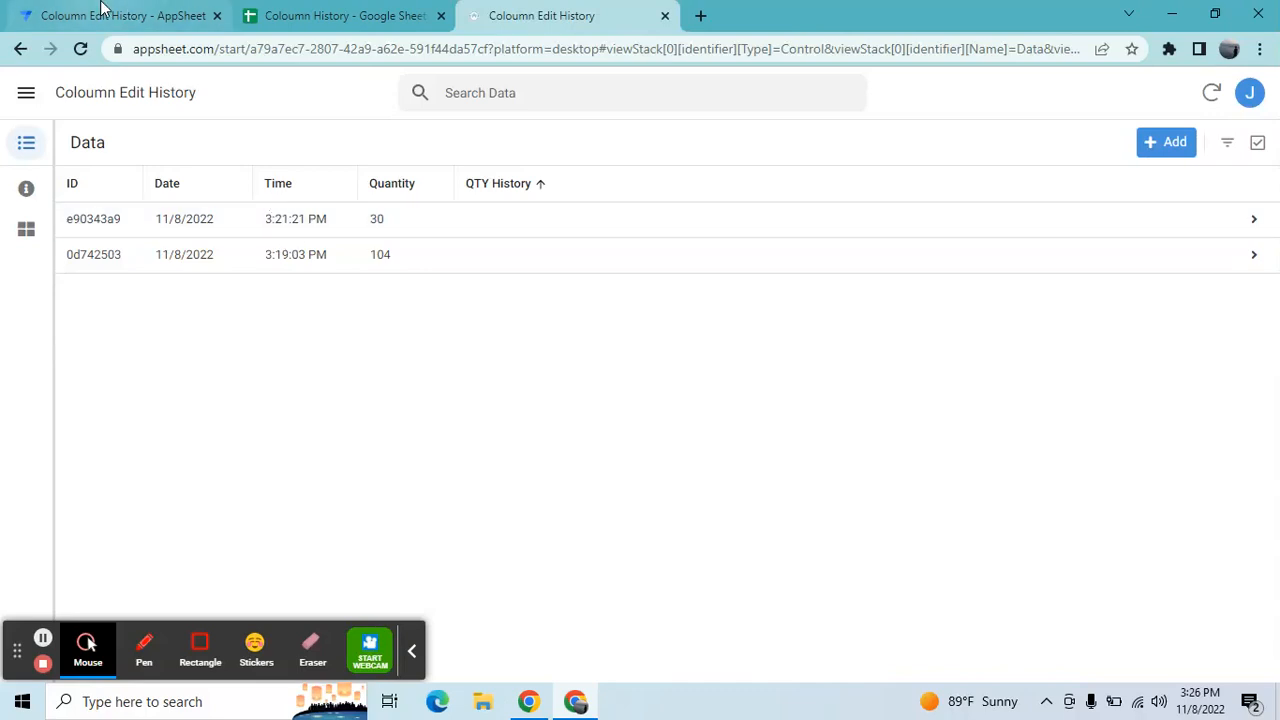
left_click(120, 15)
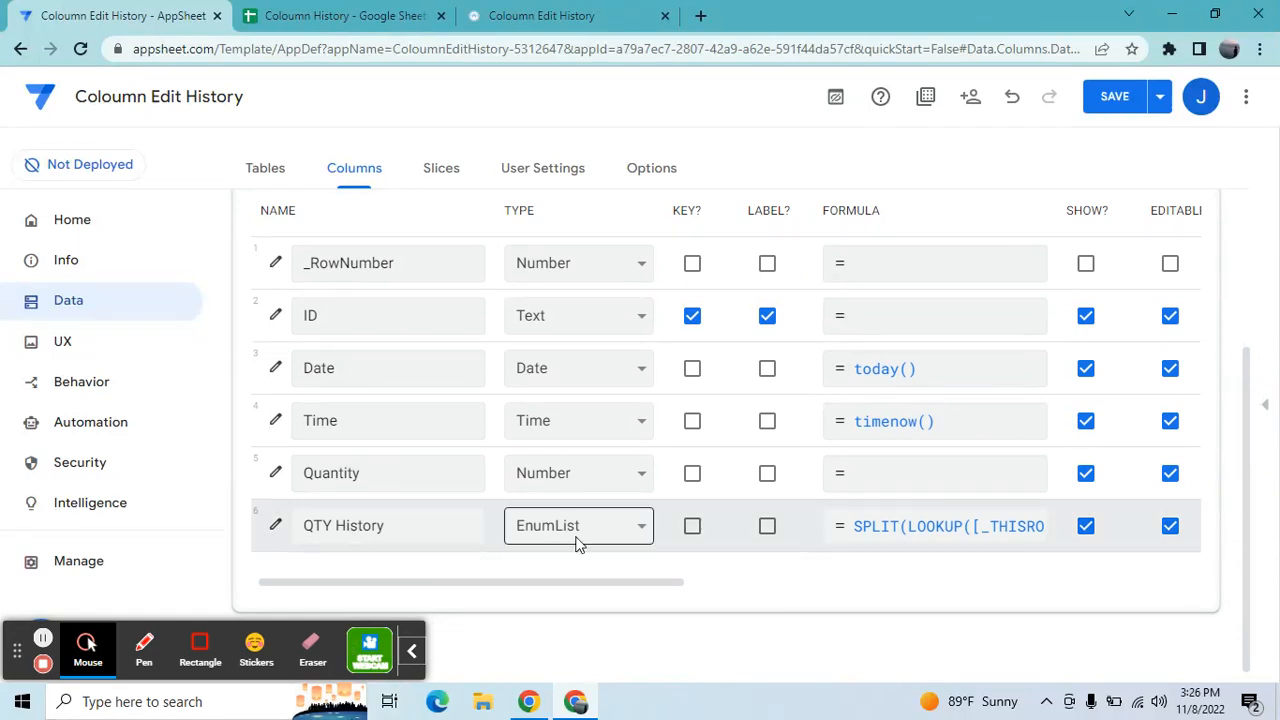
mouse_move(274, 508)
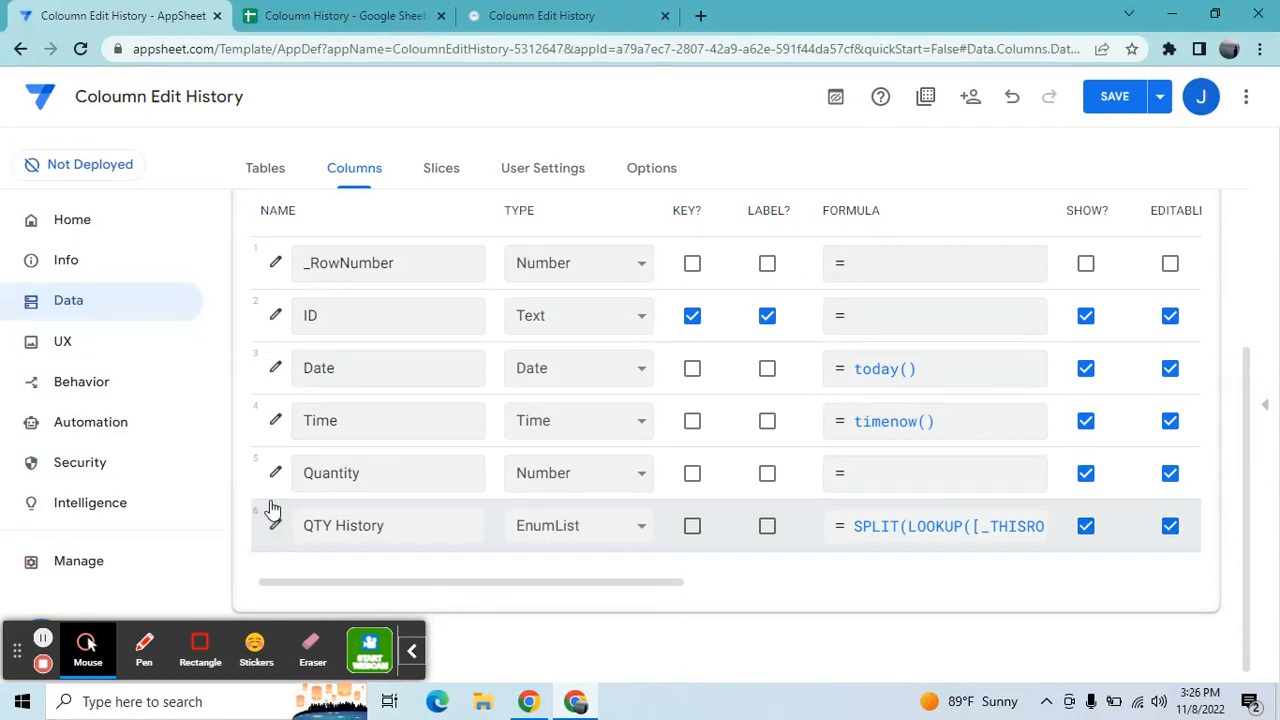
Keep QTY History's base type as Text and set its item separator to a colon
left_click(275, 518)
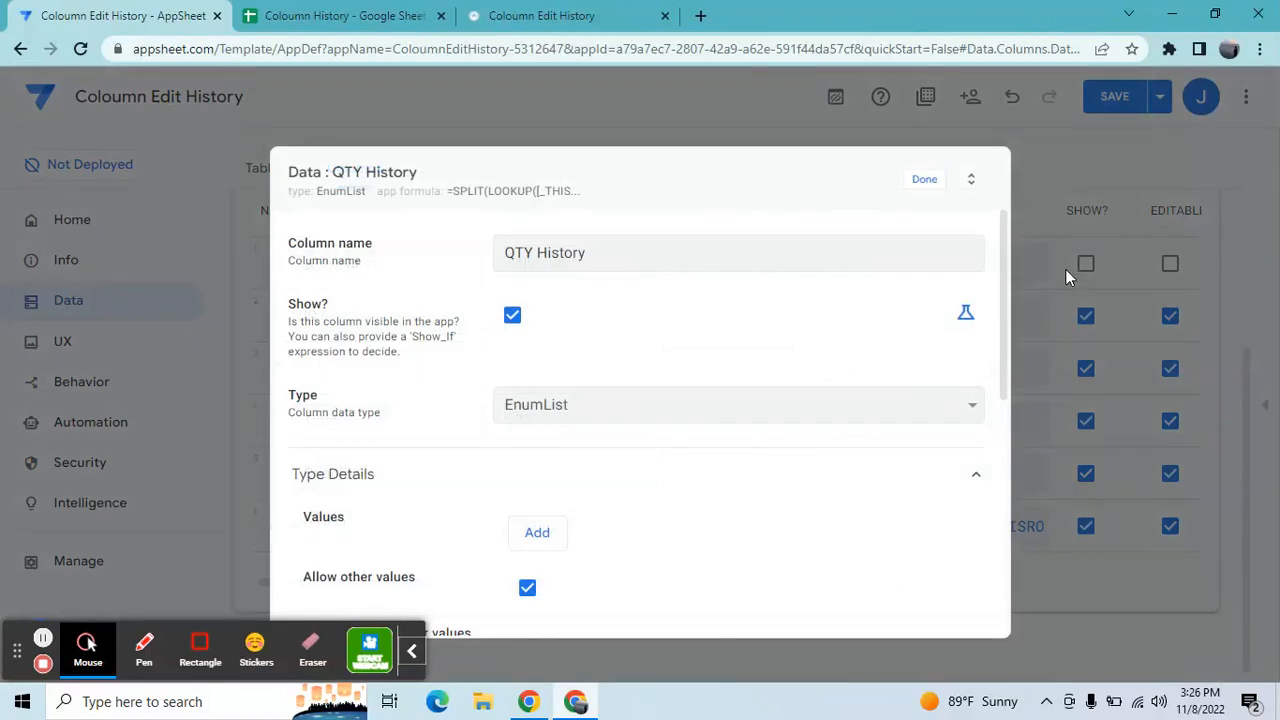
scroll("down", 3)
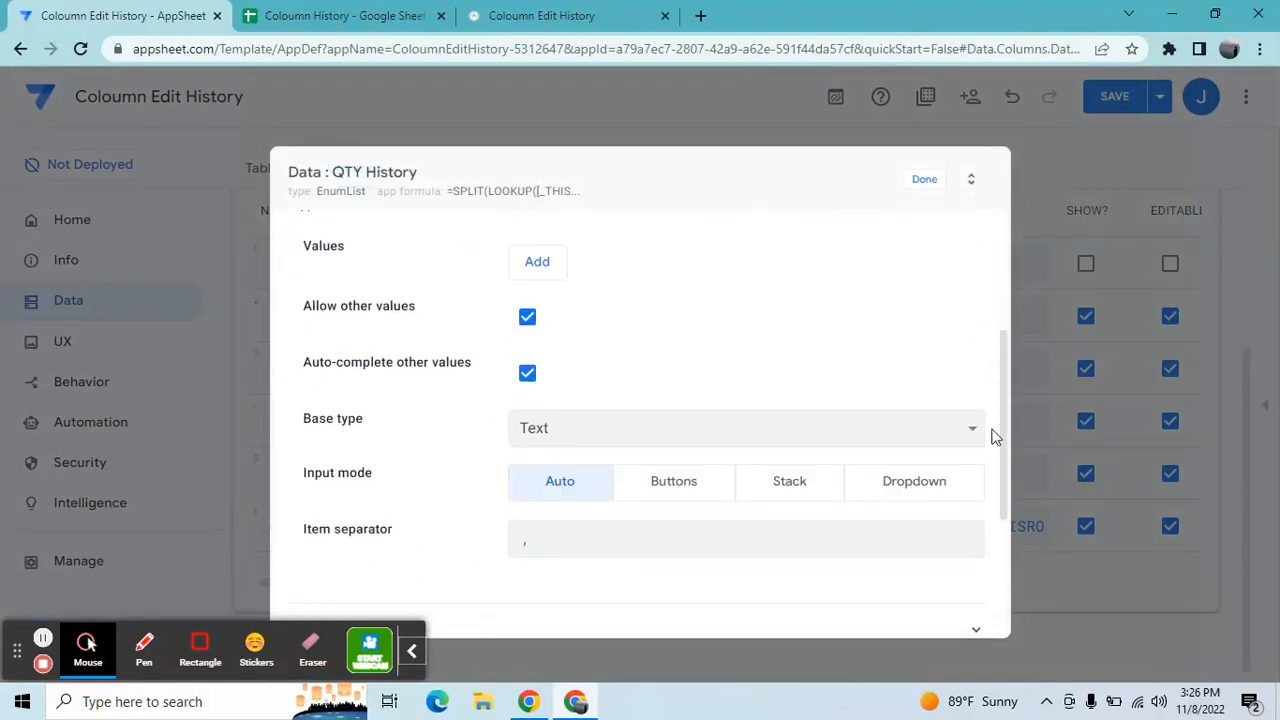
mouse_move(547, 343)
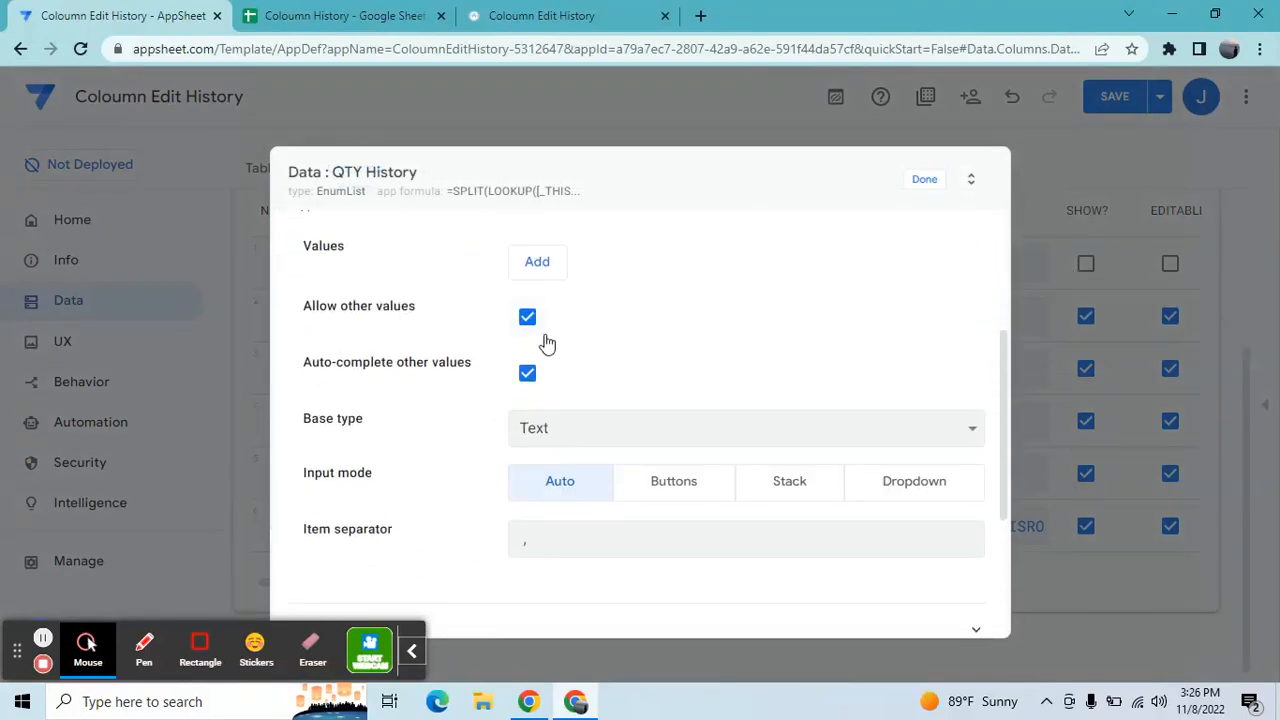
mouse_move(462, 510)
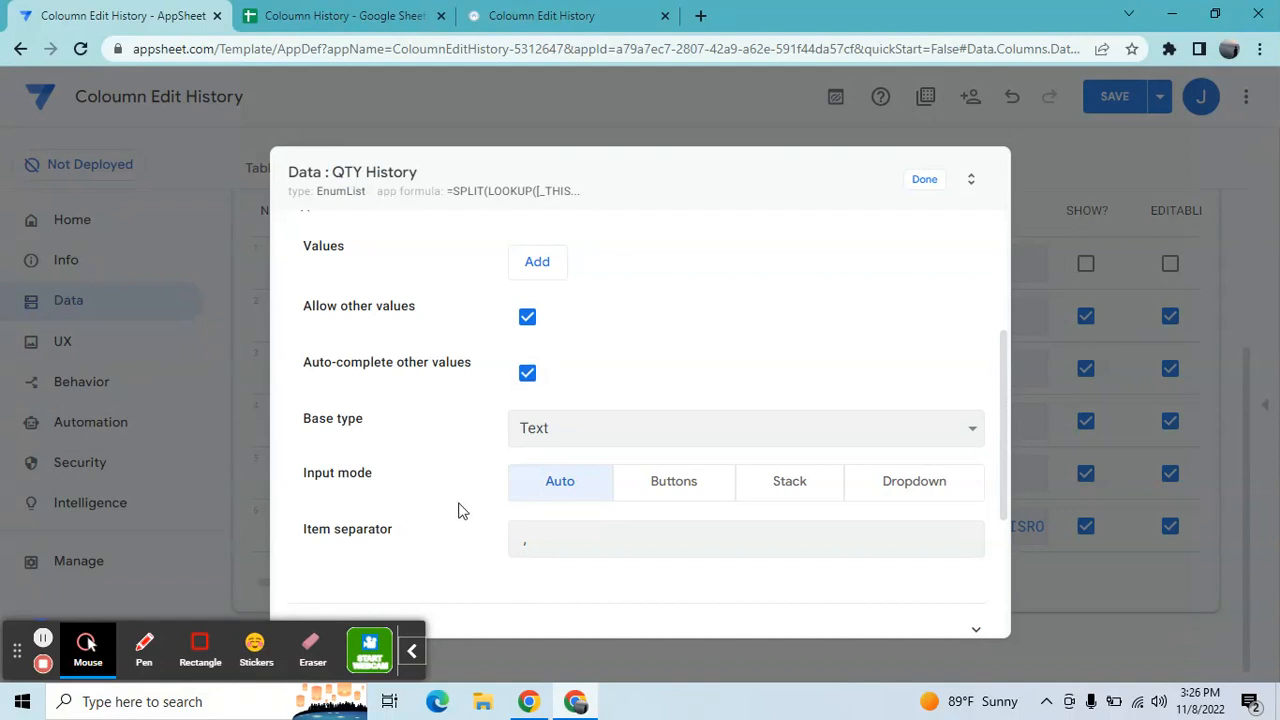
left_click(745, 428)
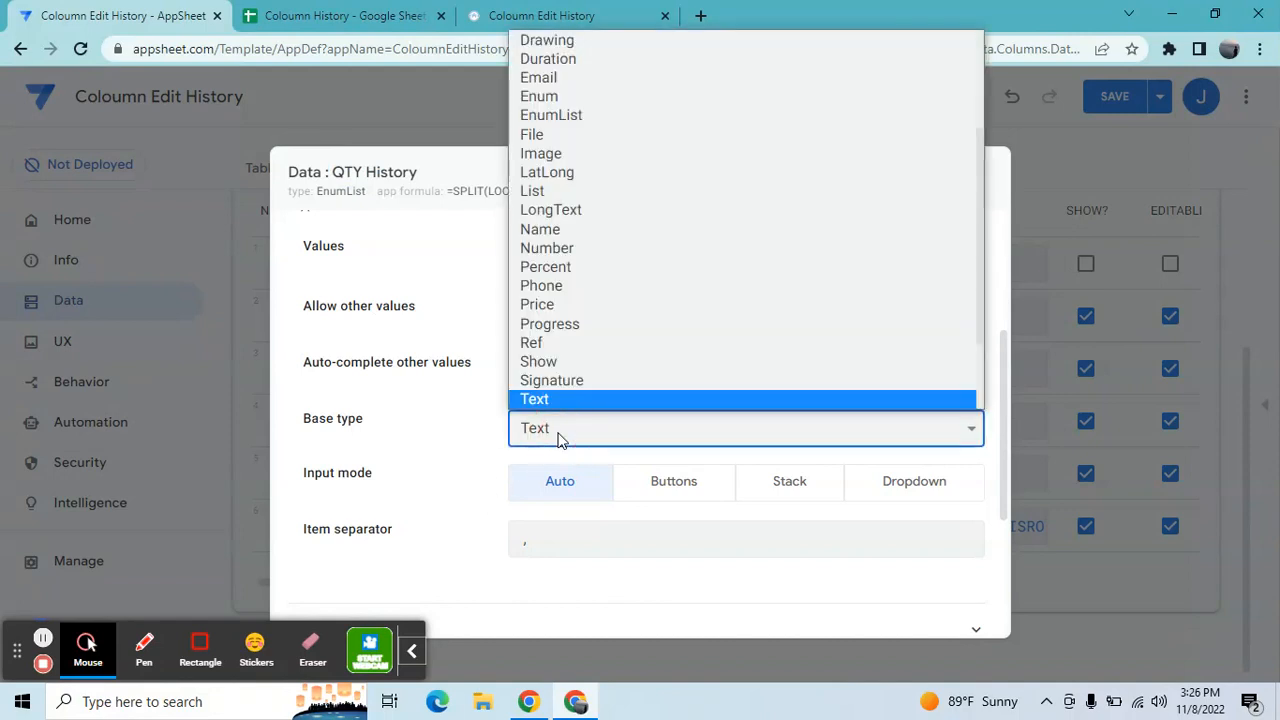
mouse_move(561, 416)
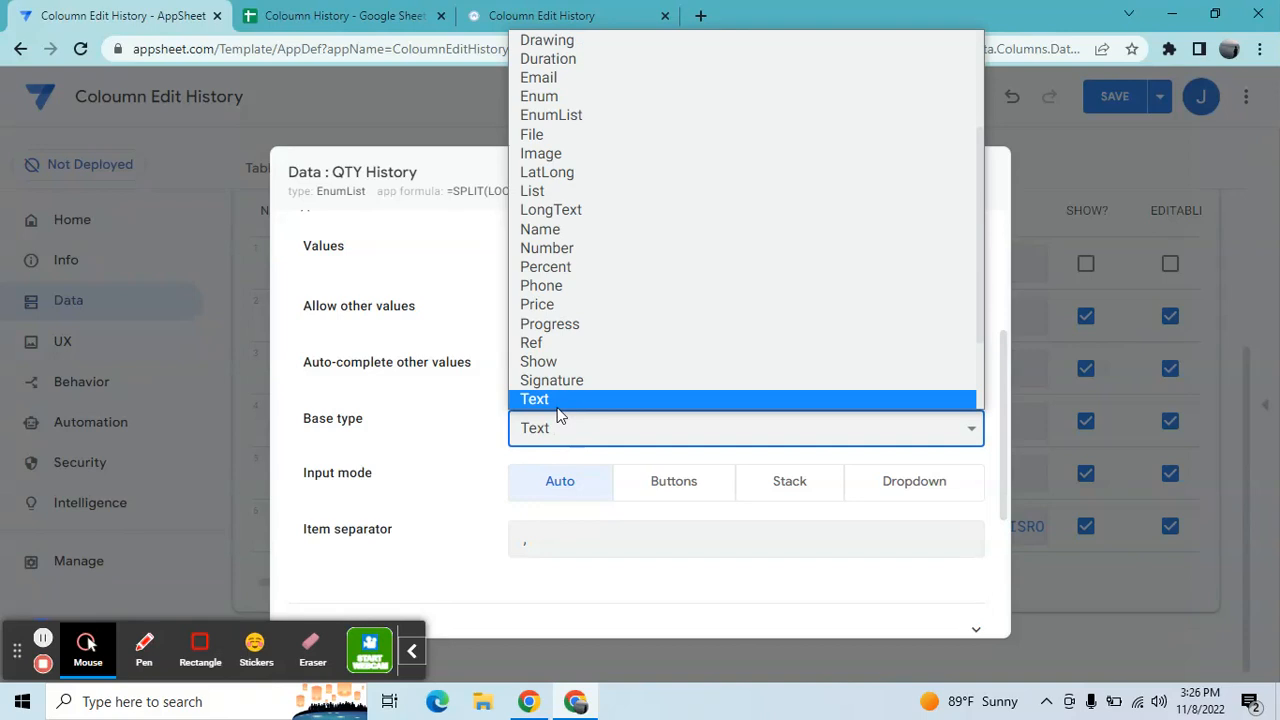
mouse_move(558, 412)
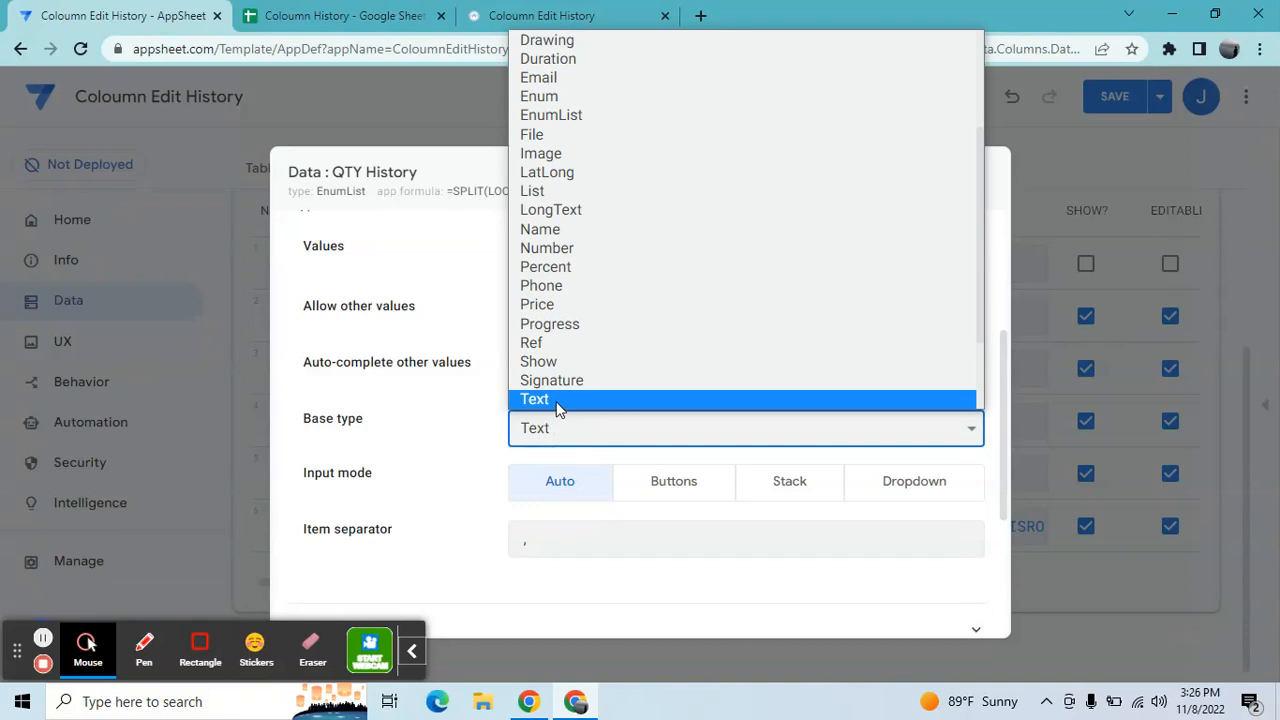
left_click(534, 399)
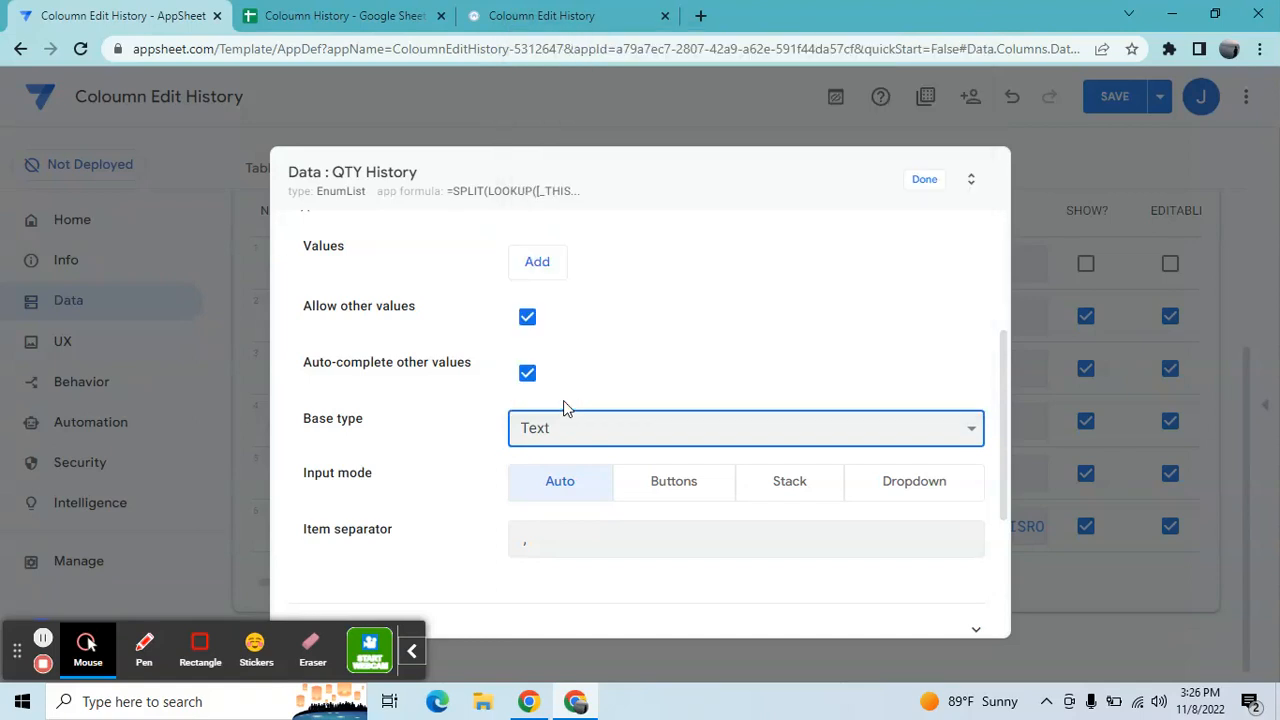
mouse_move(628, 514)
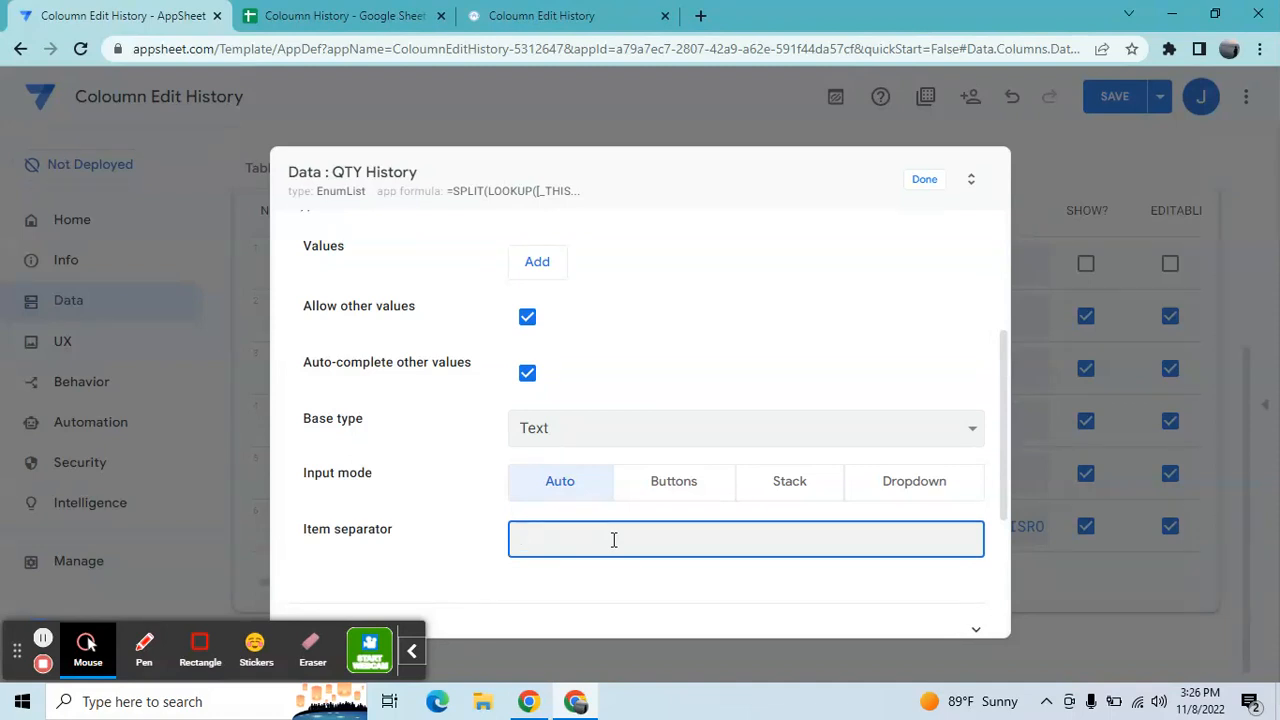
type(":")
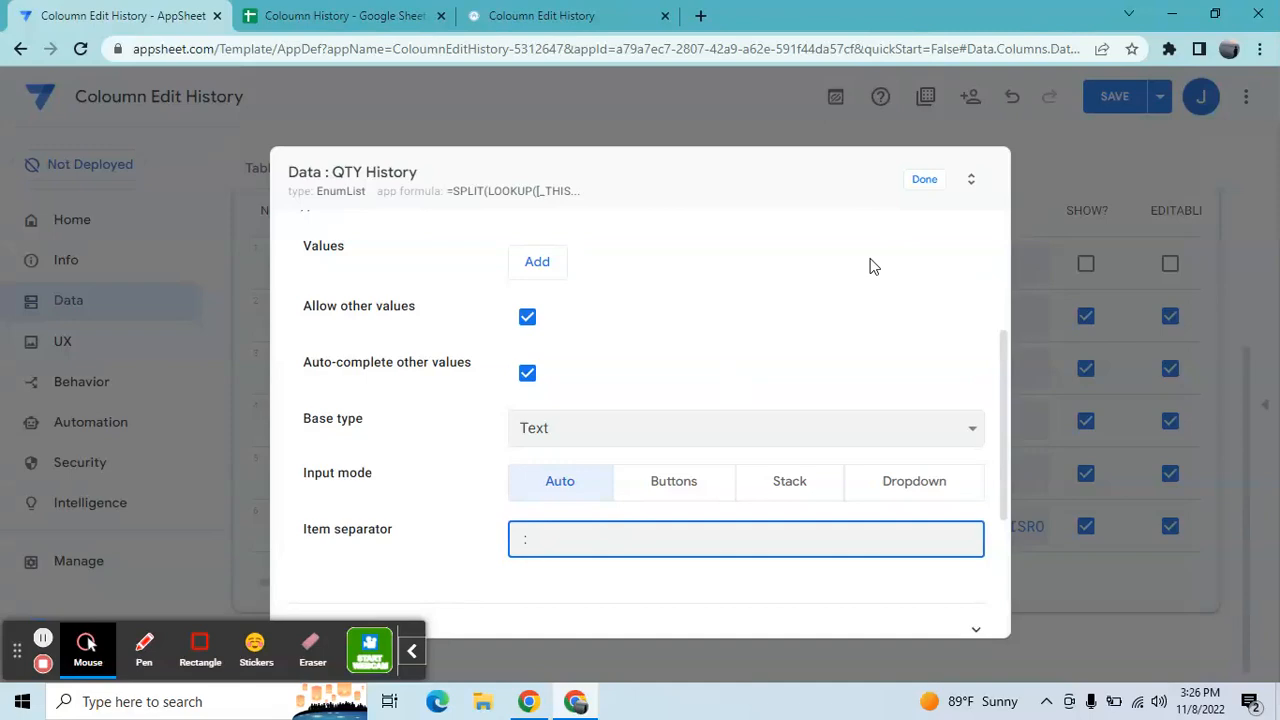
left_click(923, 179)
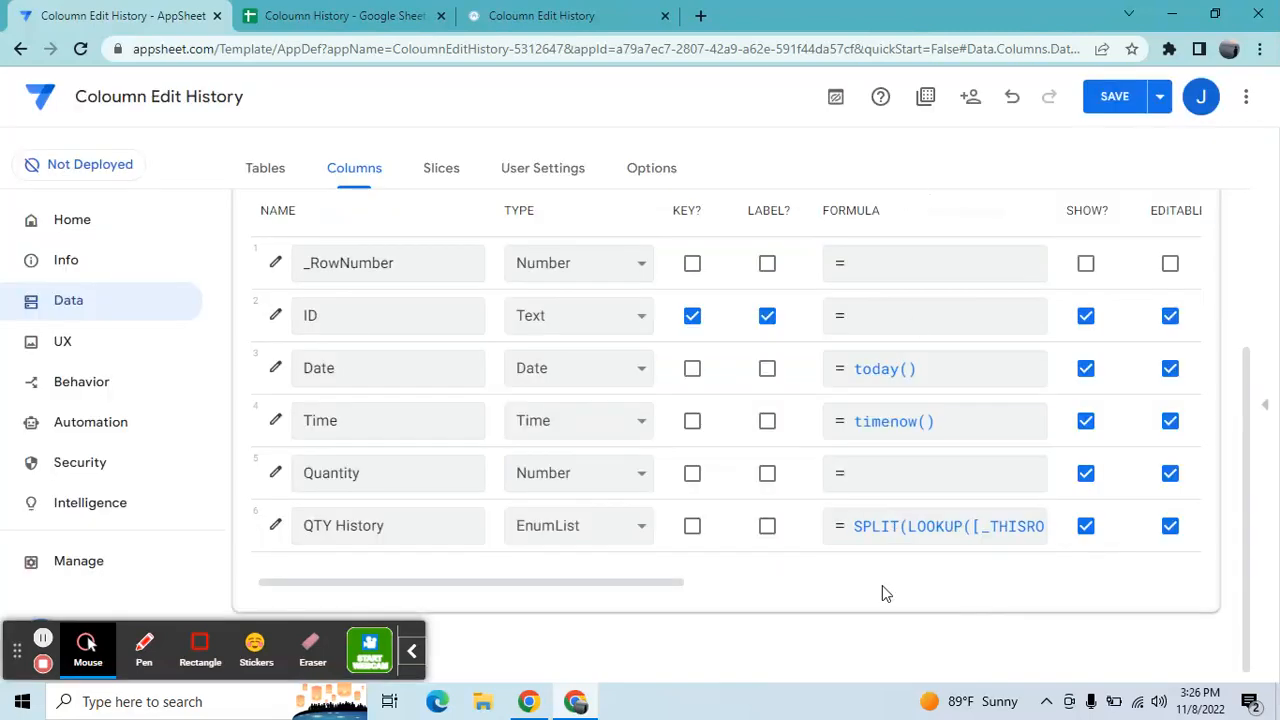
Complete the QTY History formula SPLIT(LOOKUP(...)) + IFS(NOT(IN([Quantity],...)),LIST([Quantity]))
left_click(935, 526)
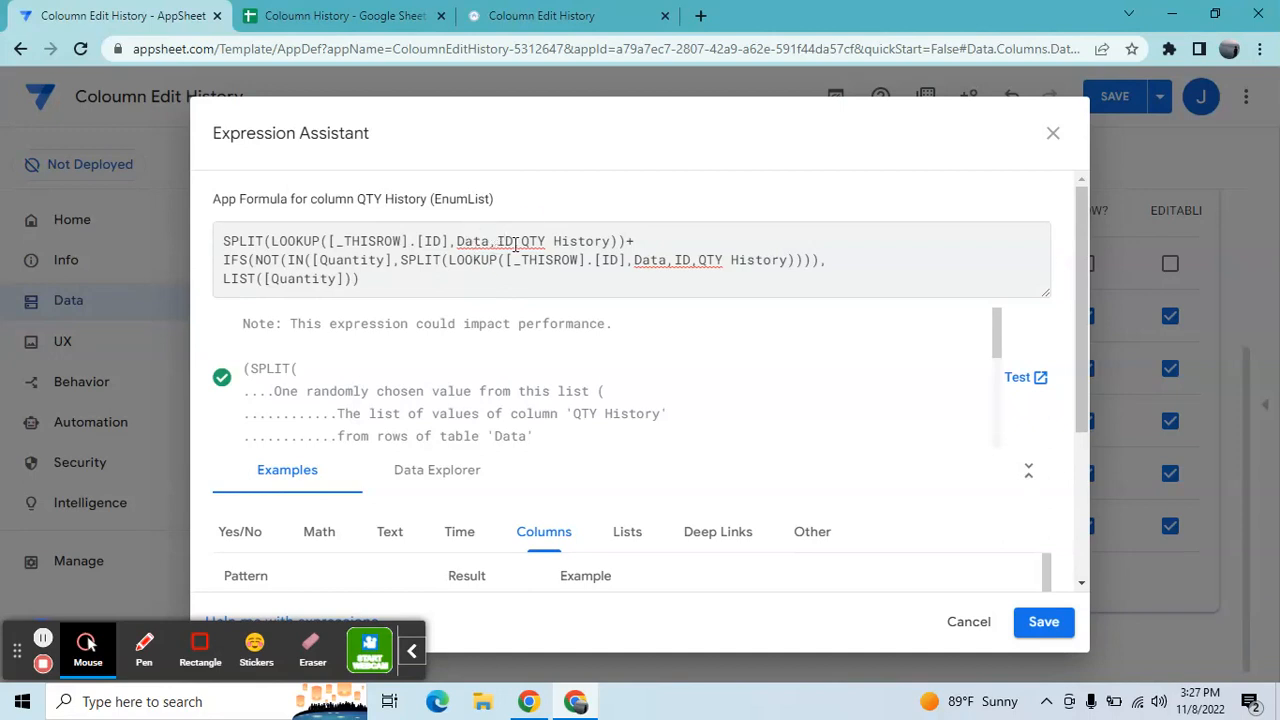
double_click(503, 241)
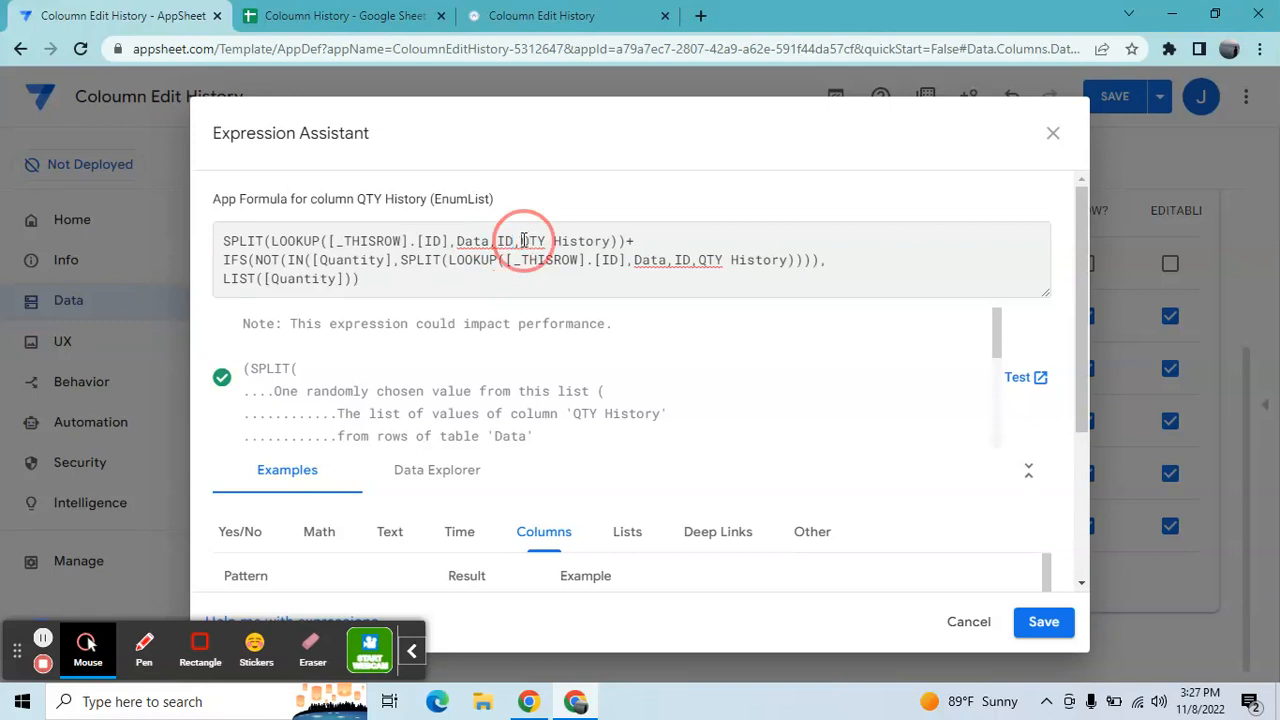
double_click(559, 241)
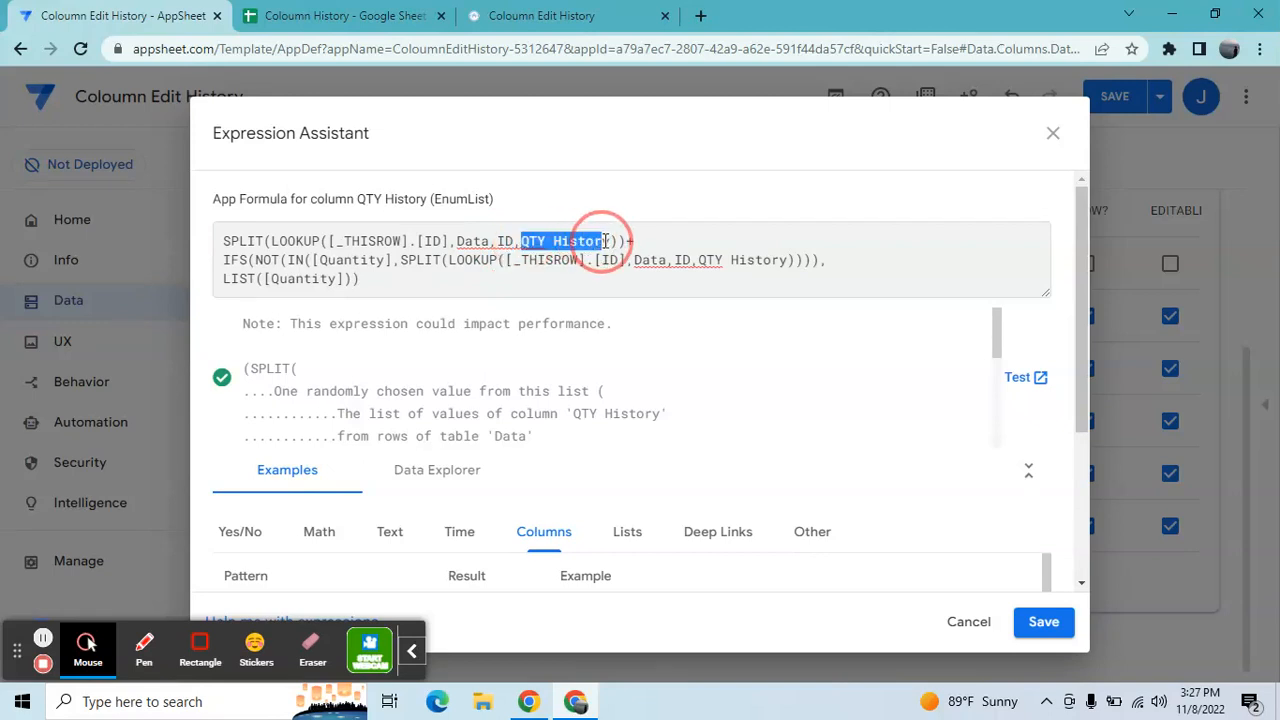
left_click(401, 278)
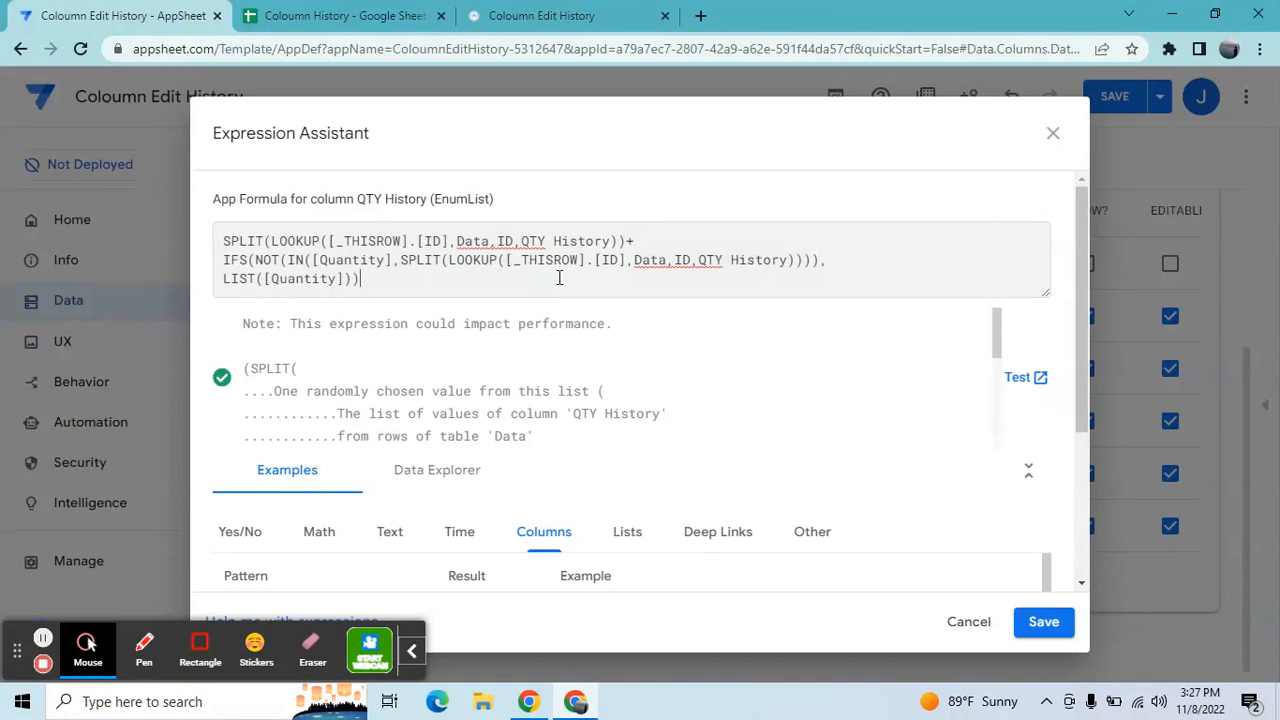
mouse_move(512, 220)
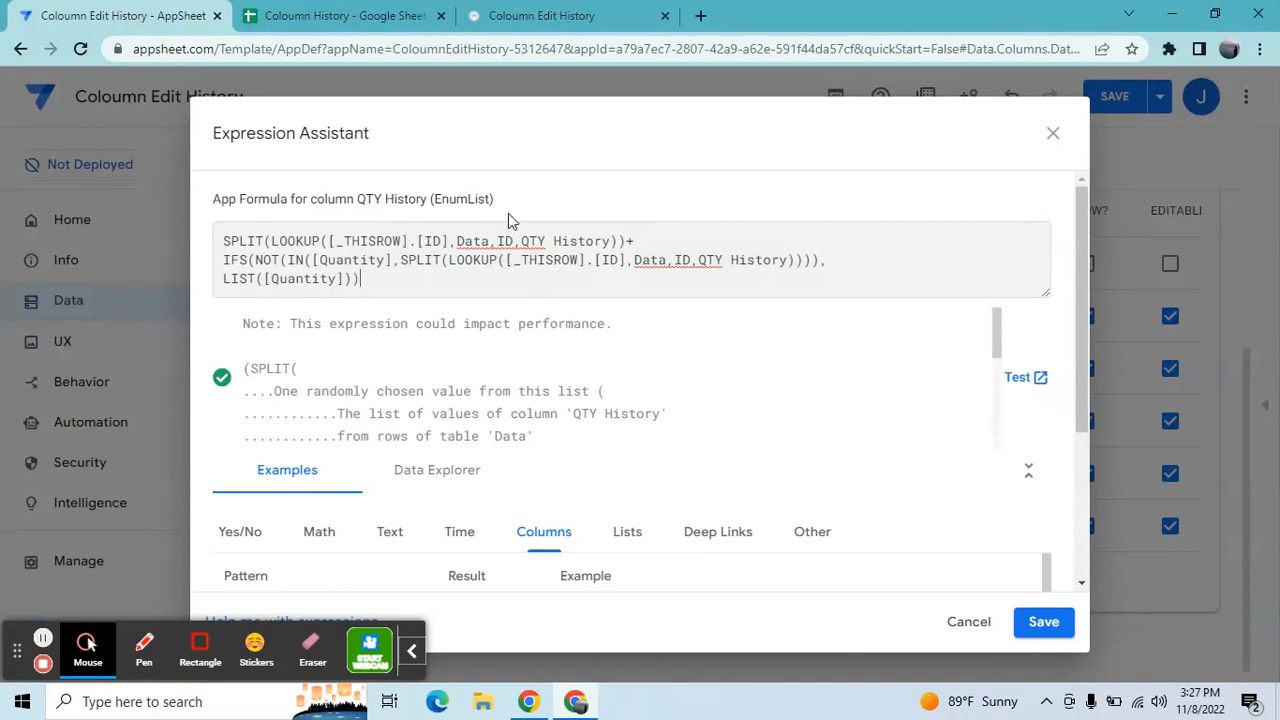
mouse_move(350, 310)
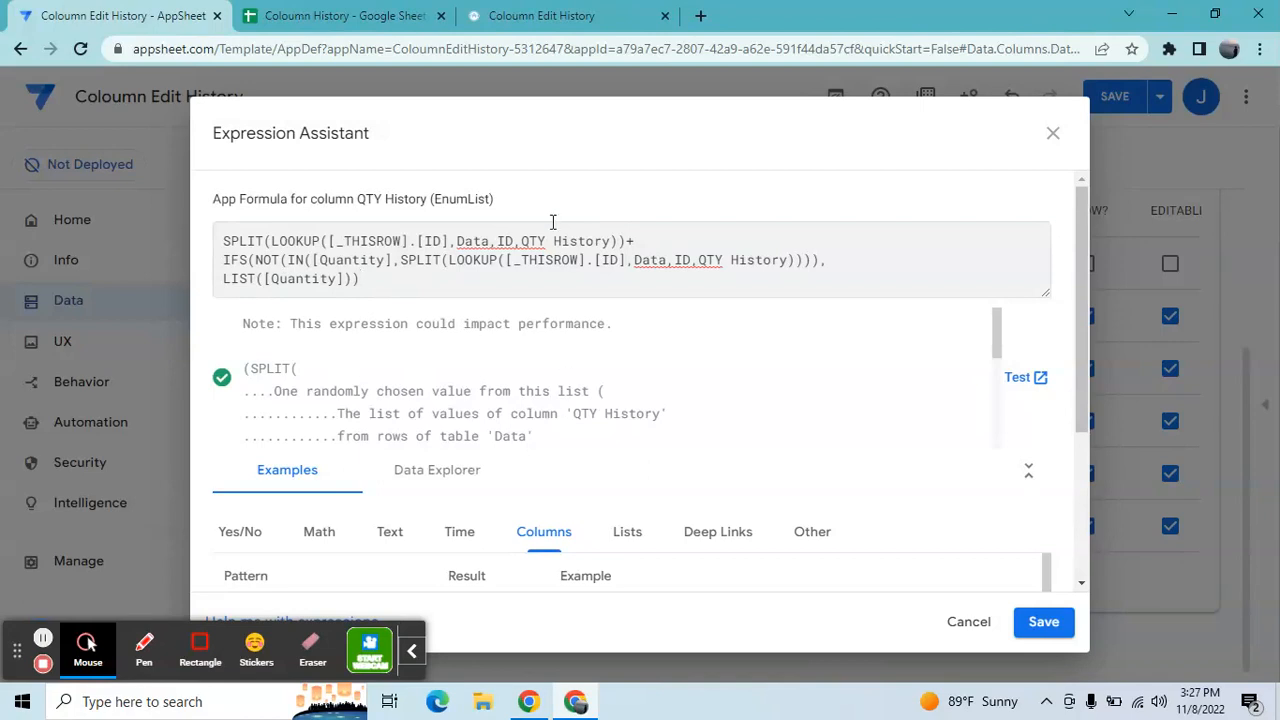
left_click(360, 278)
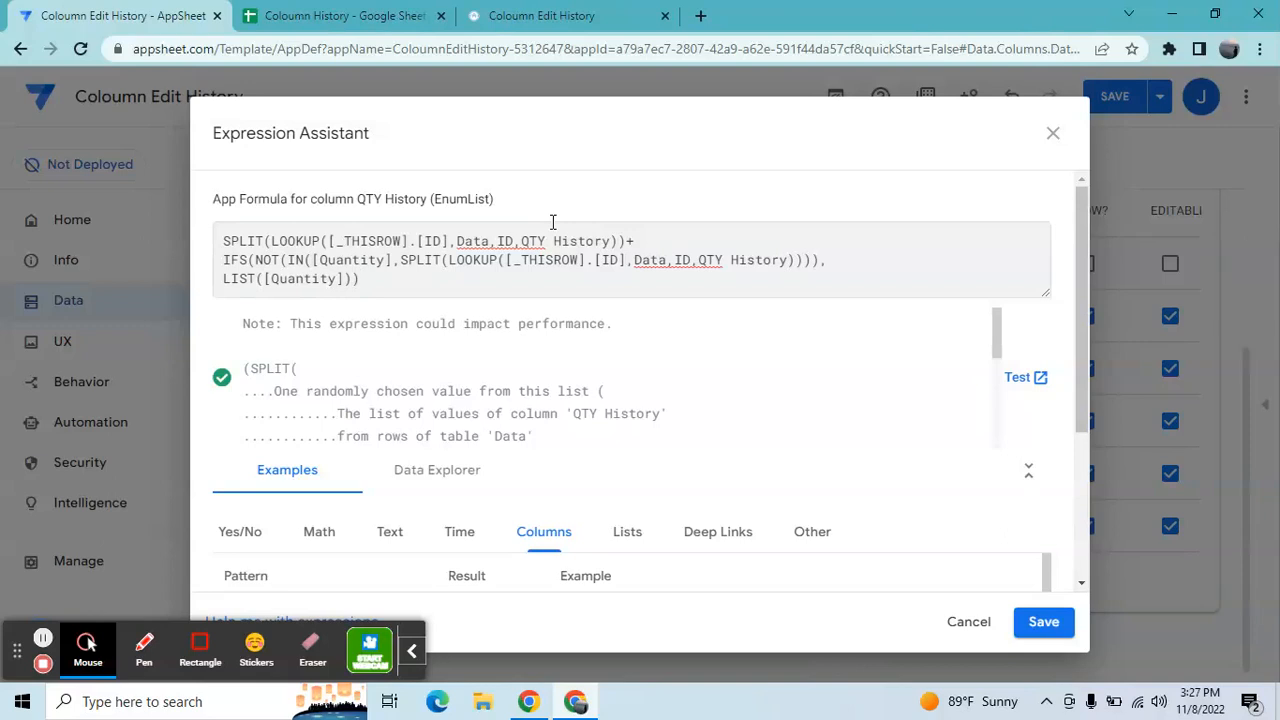
mouse_move(976, 514)
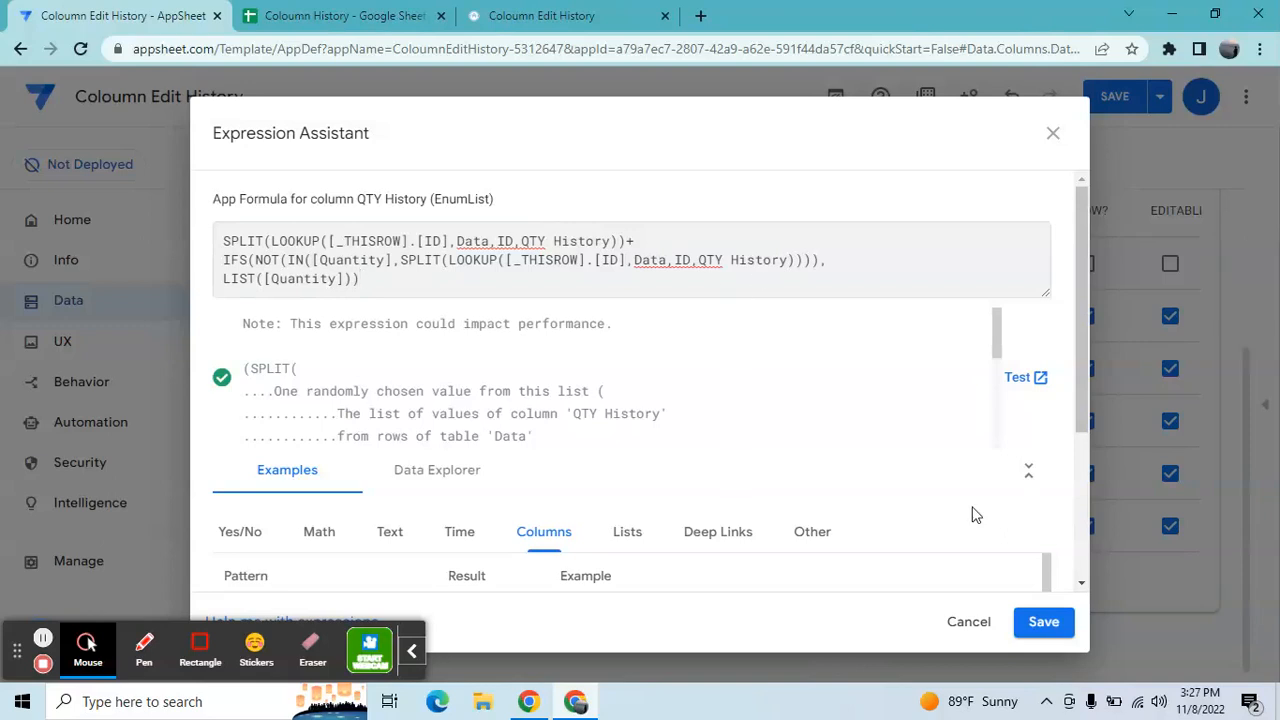
left_click(360, 278)
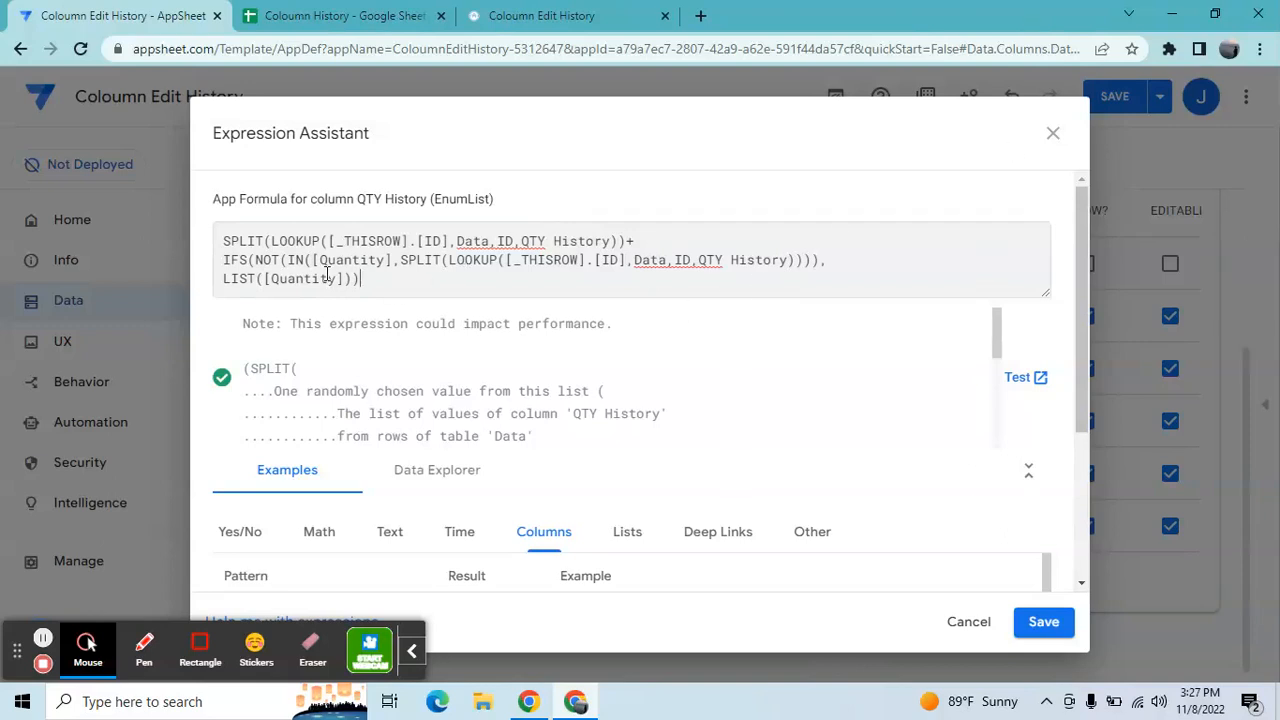
mouse_move(910, 203)
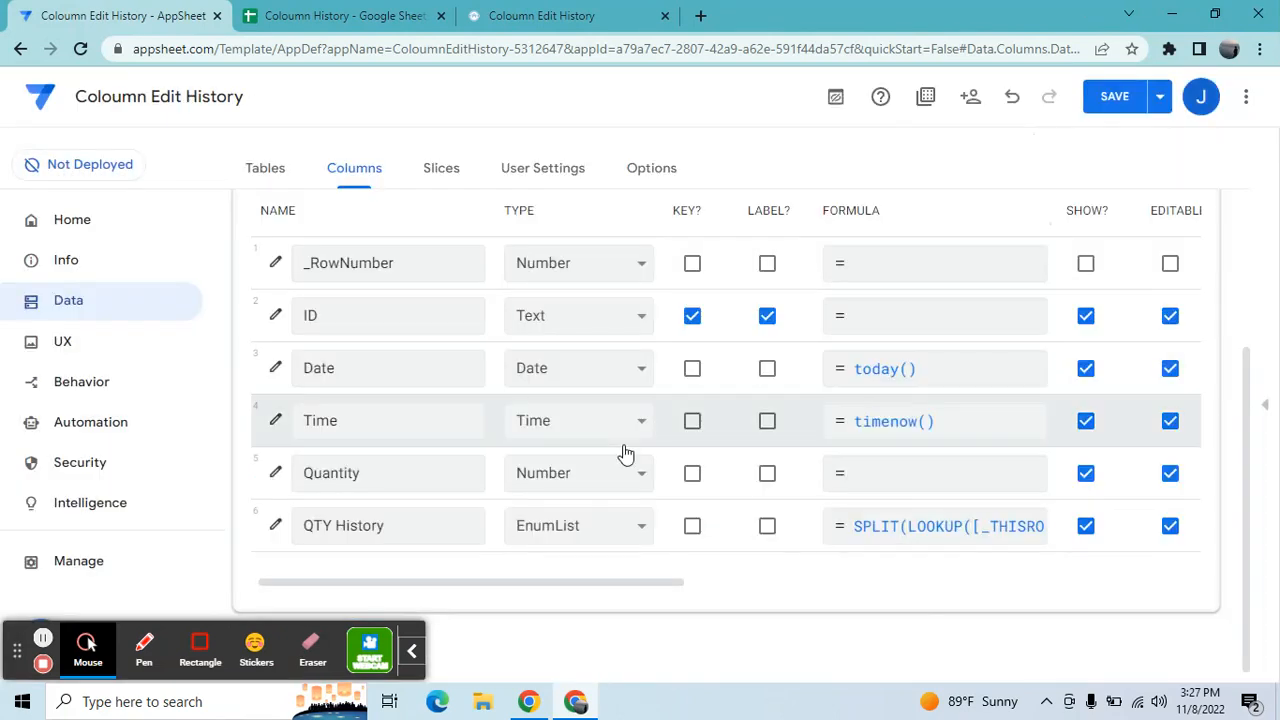
Save the app with the new QTY History formula and show the Data records preview
left_click(388, 473)
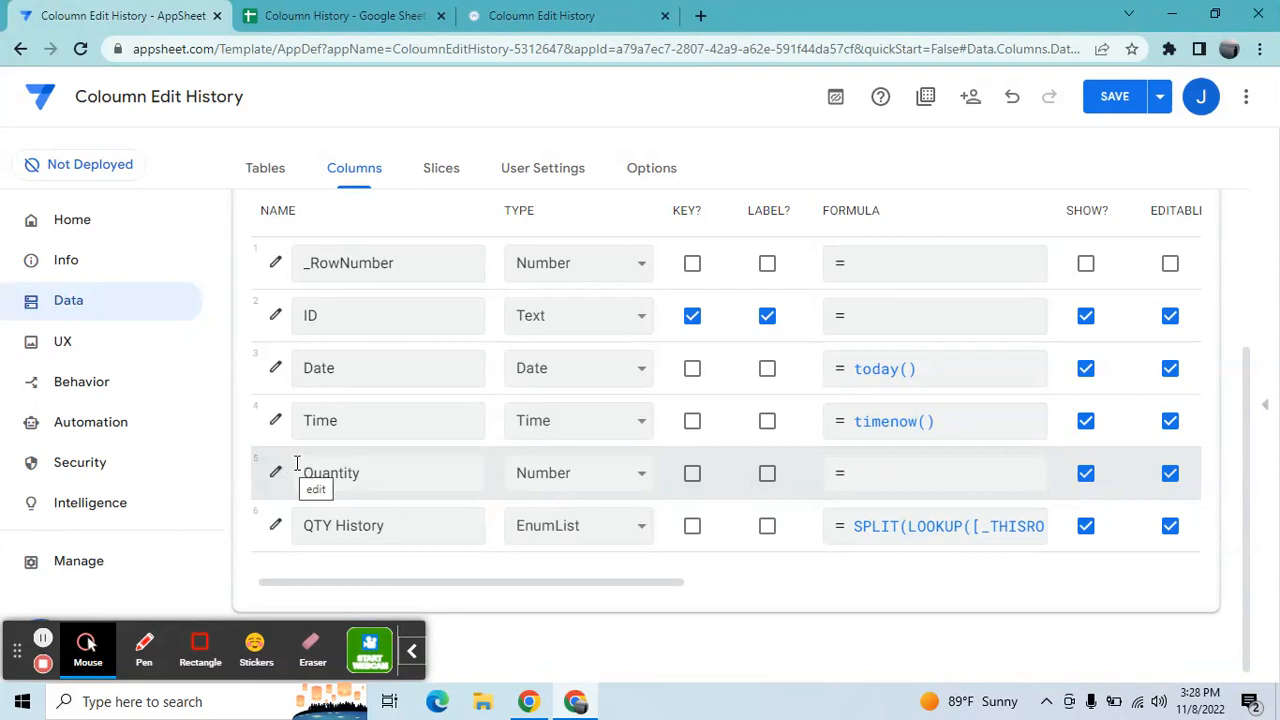
mouse_move(460, 510)
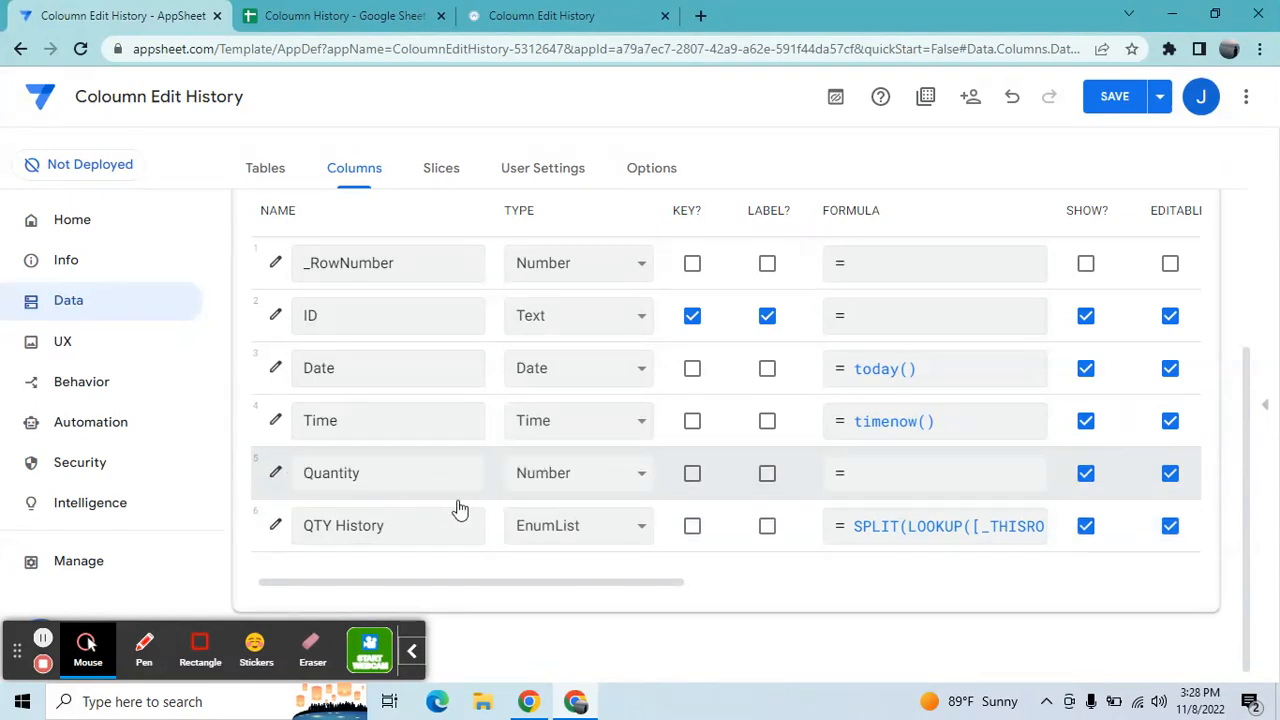
mouse_move(1114, 96)
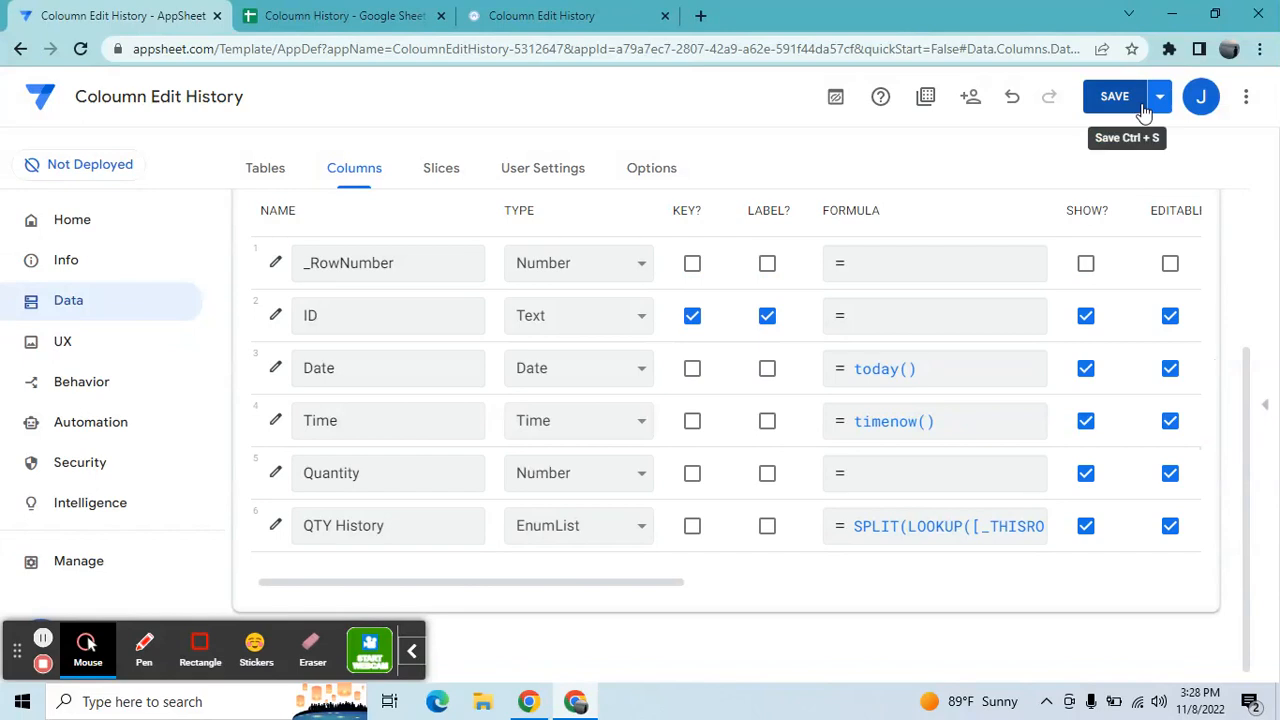
left_click(1114, 96)
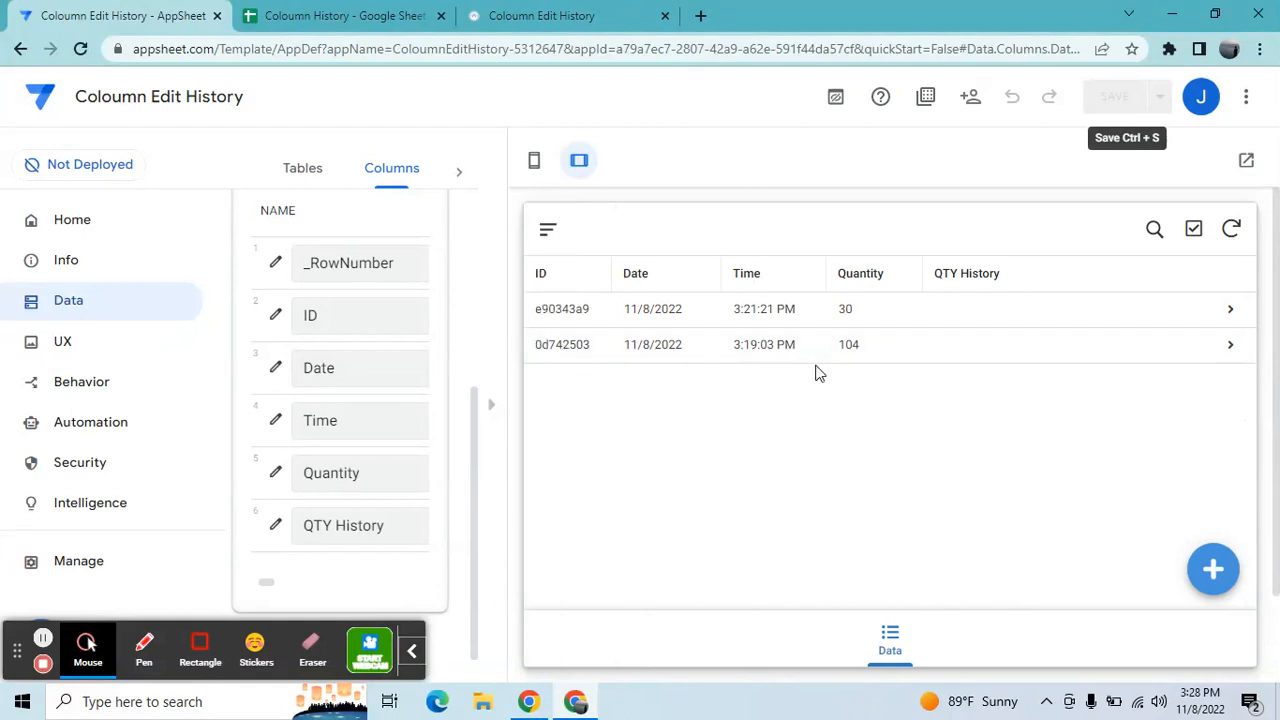
Set record 0d742503's Quantity to 20, save it, and reopen the record
left_click(817, 344)
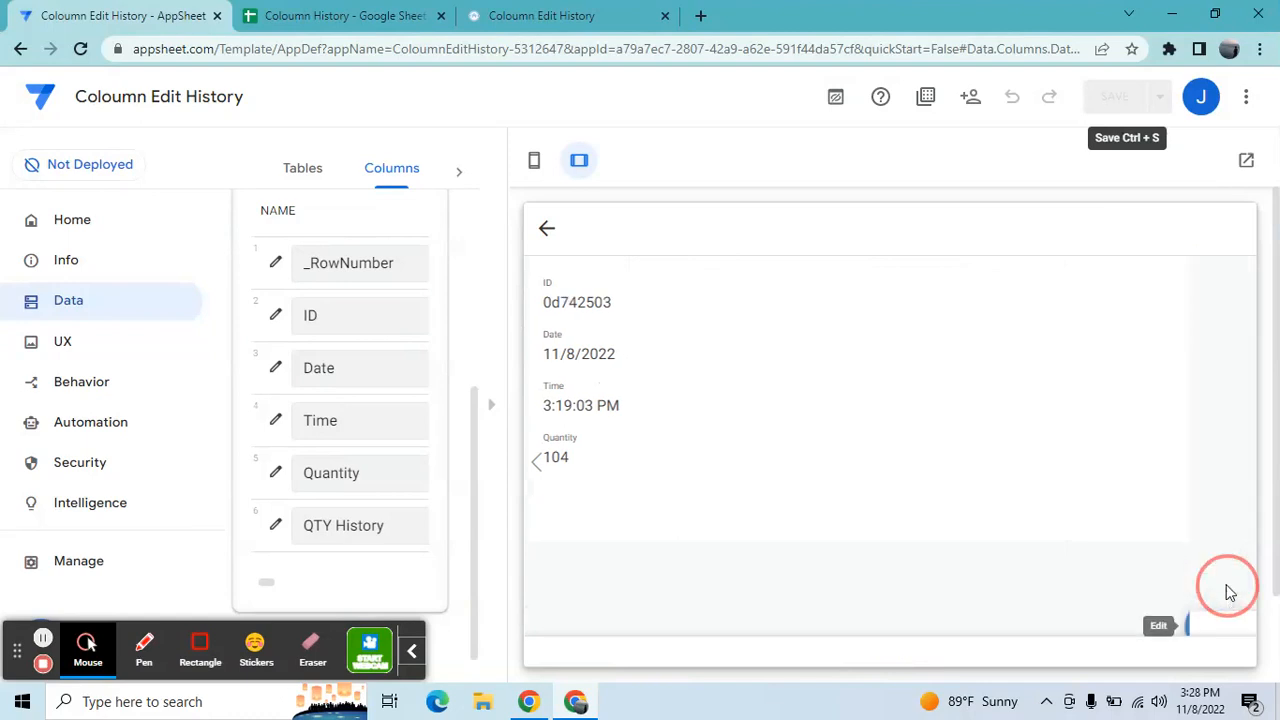
left_click(1157, 626)
type("20")
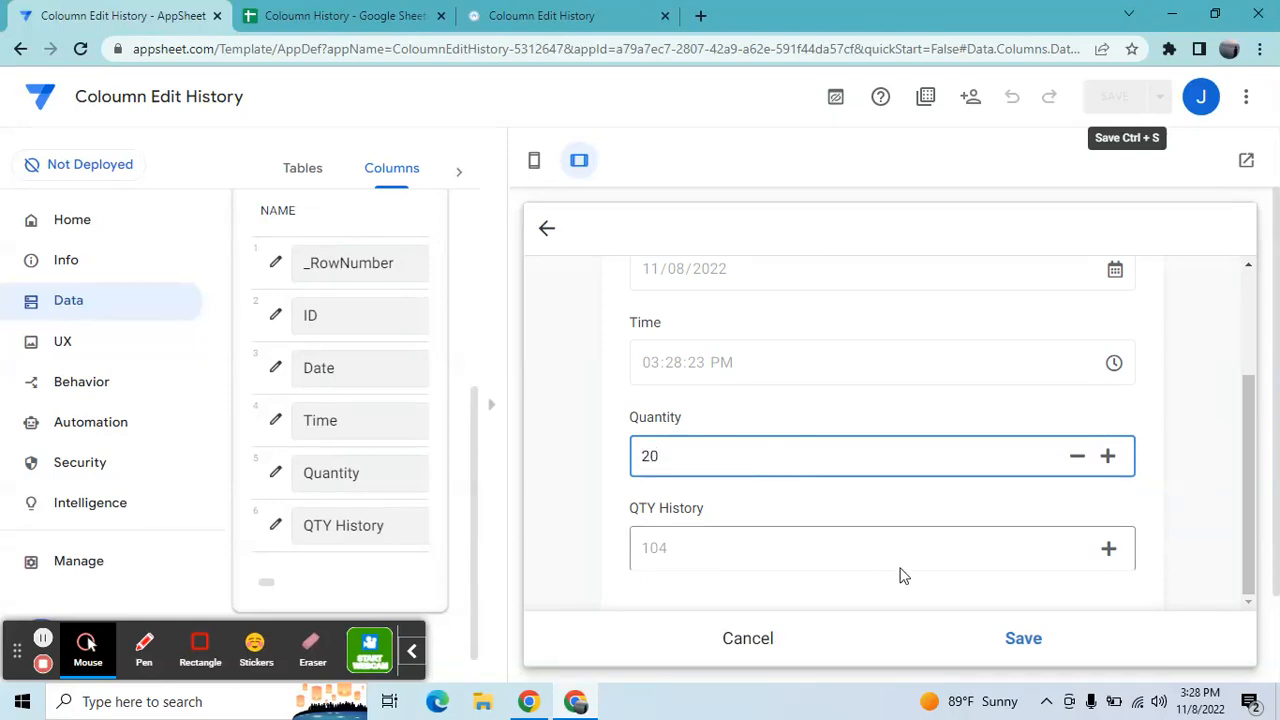
left_click(1023, 638)
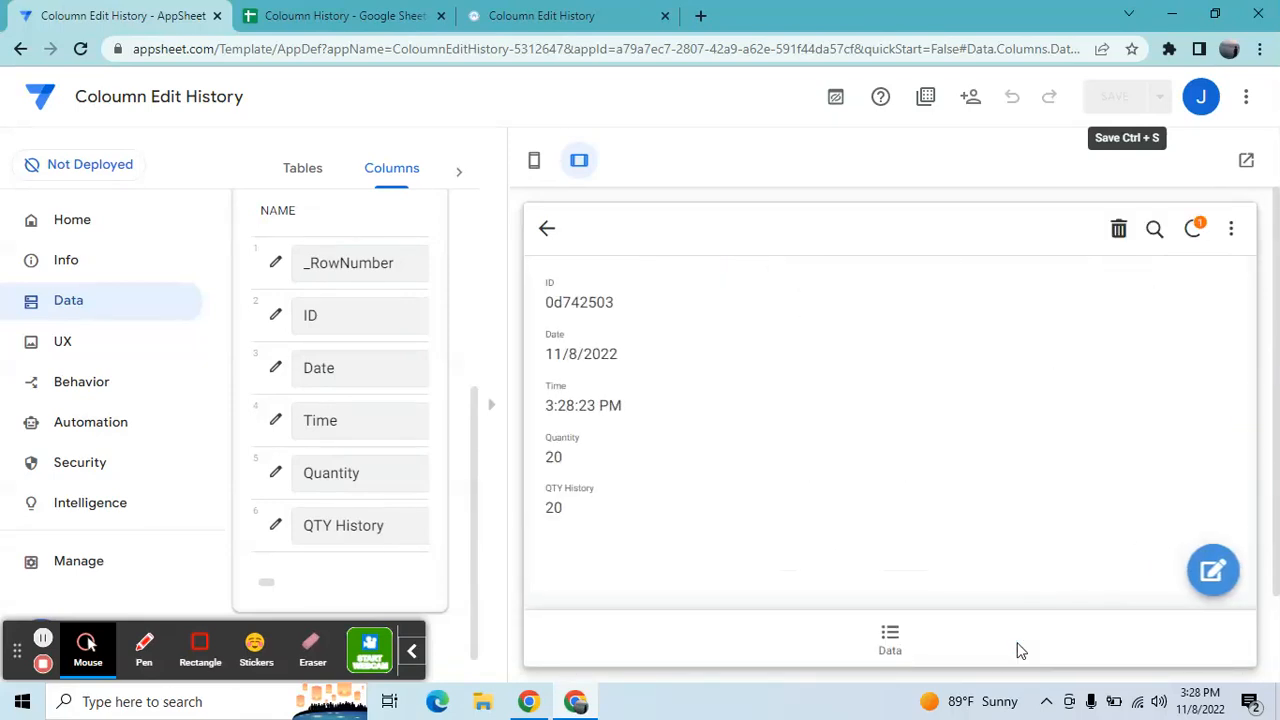
left_click(889, 638)
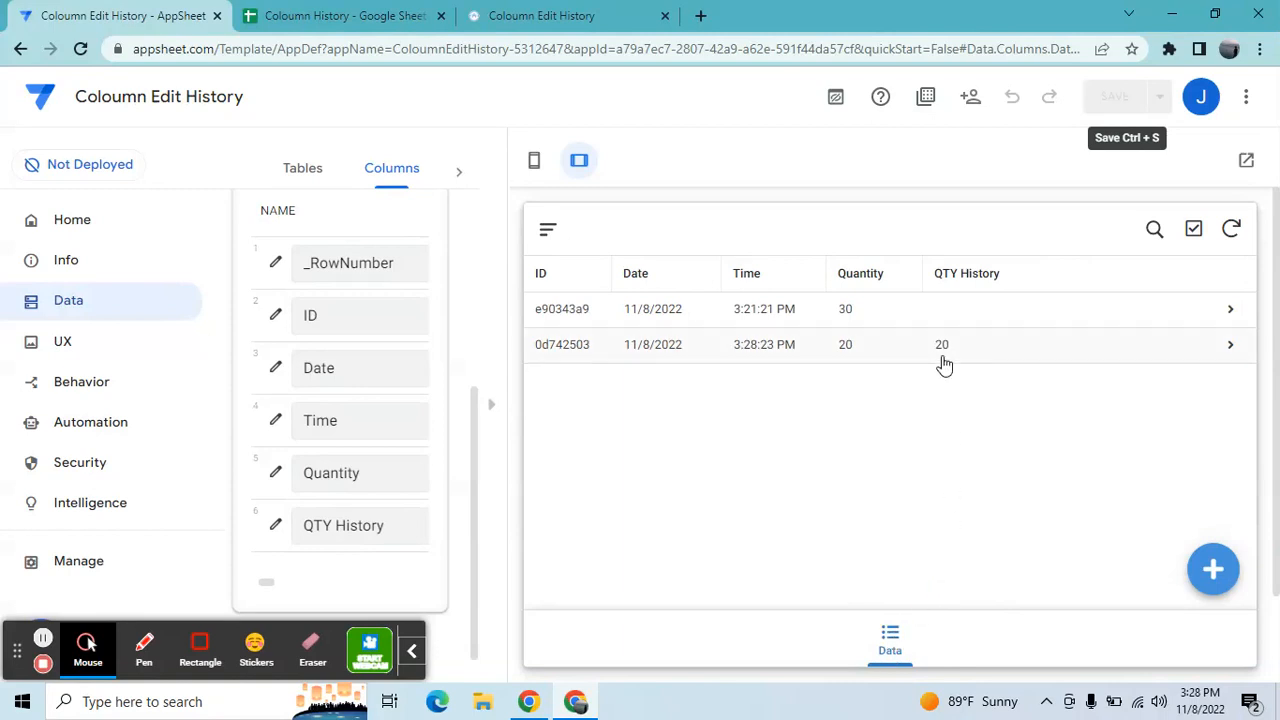
mouse_move(957, 413)
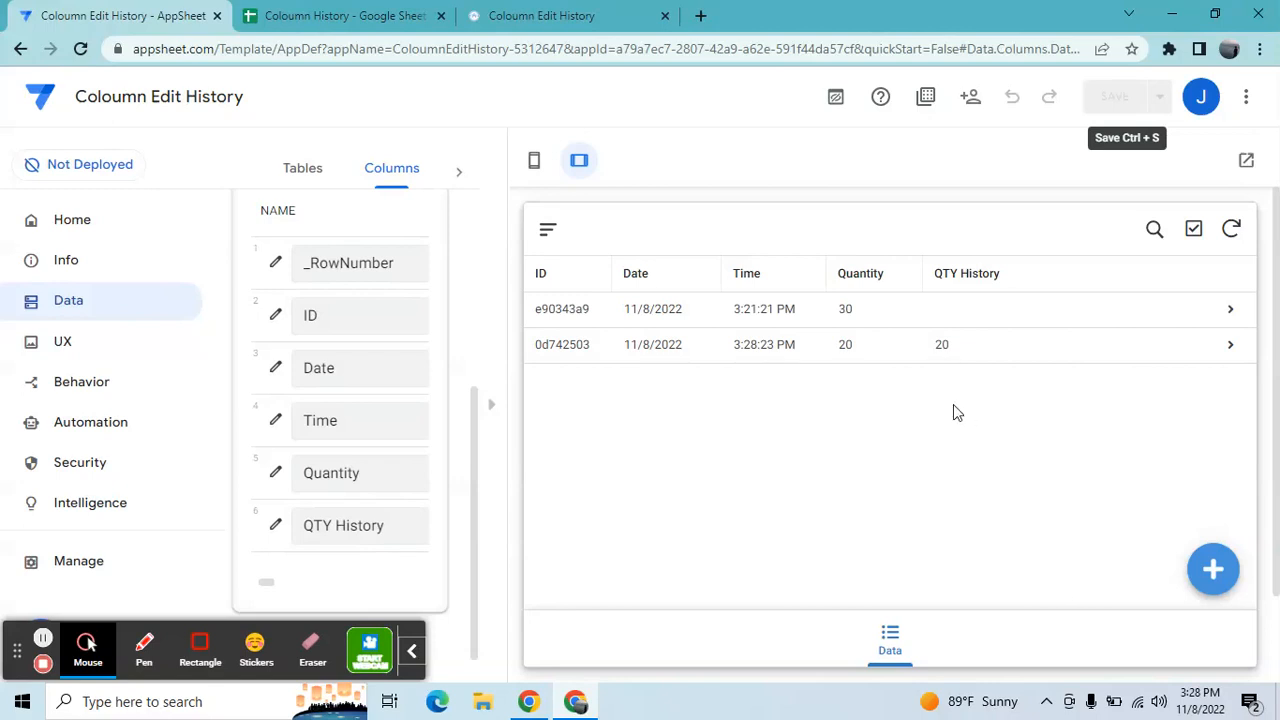
left_click(900, 344)
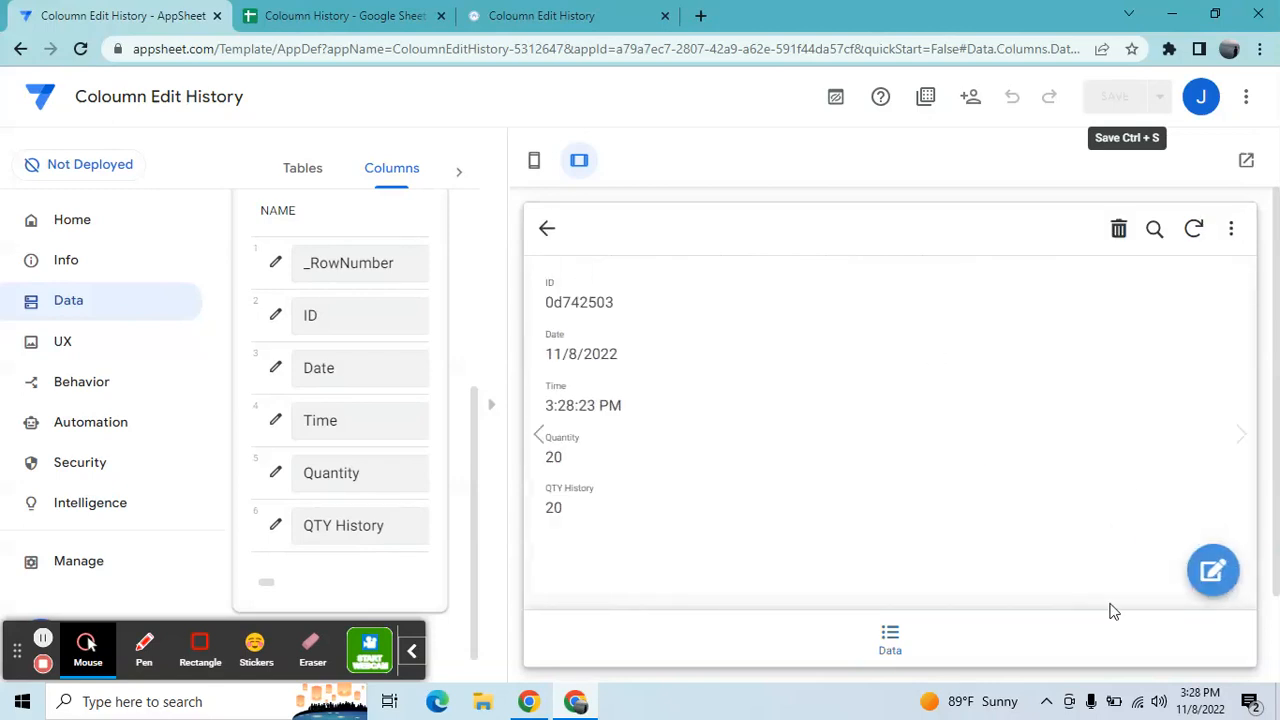
Change record 0d742503's Quantity to 23 and save it
left_click(1213, 570)
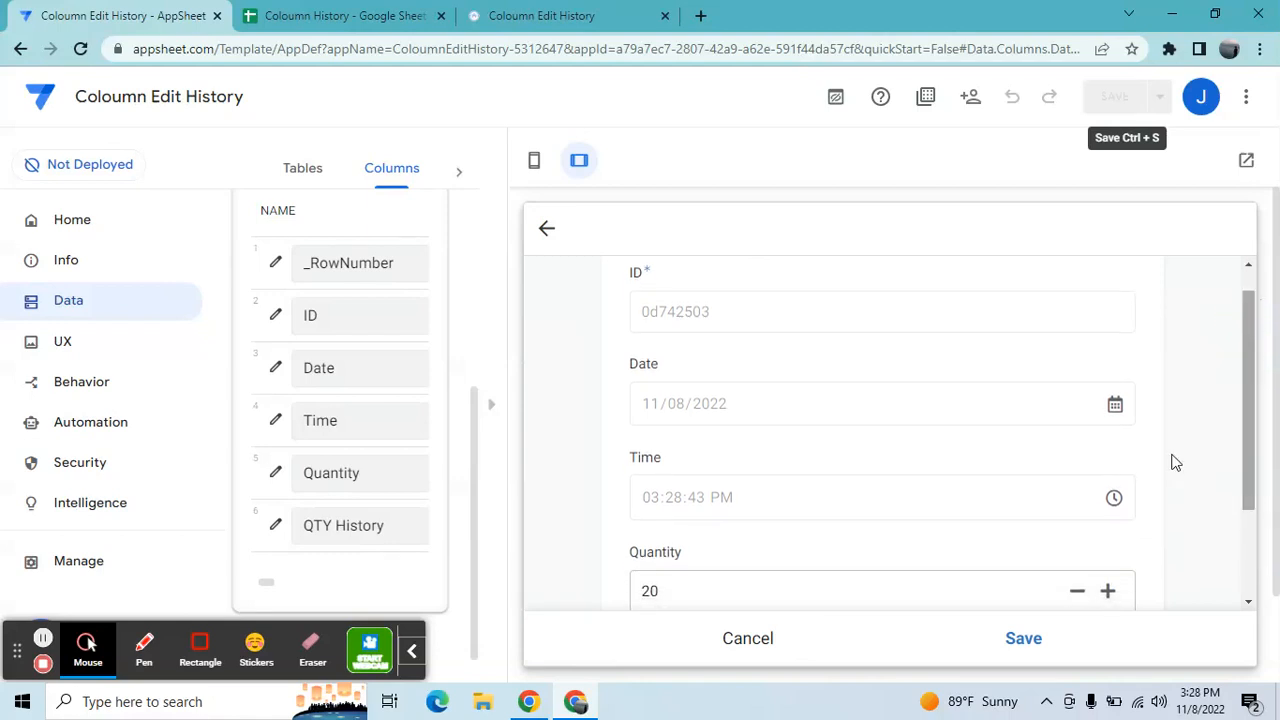
left_click(1107, 591)
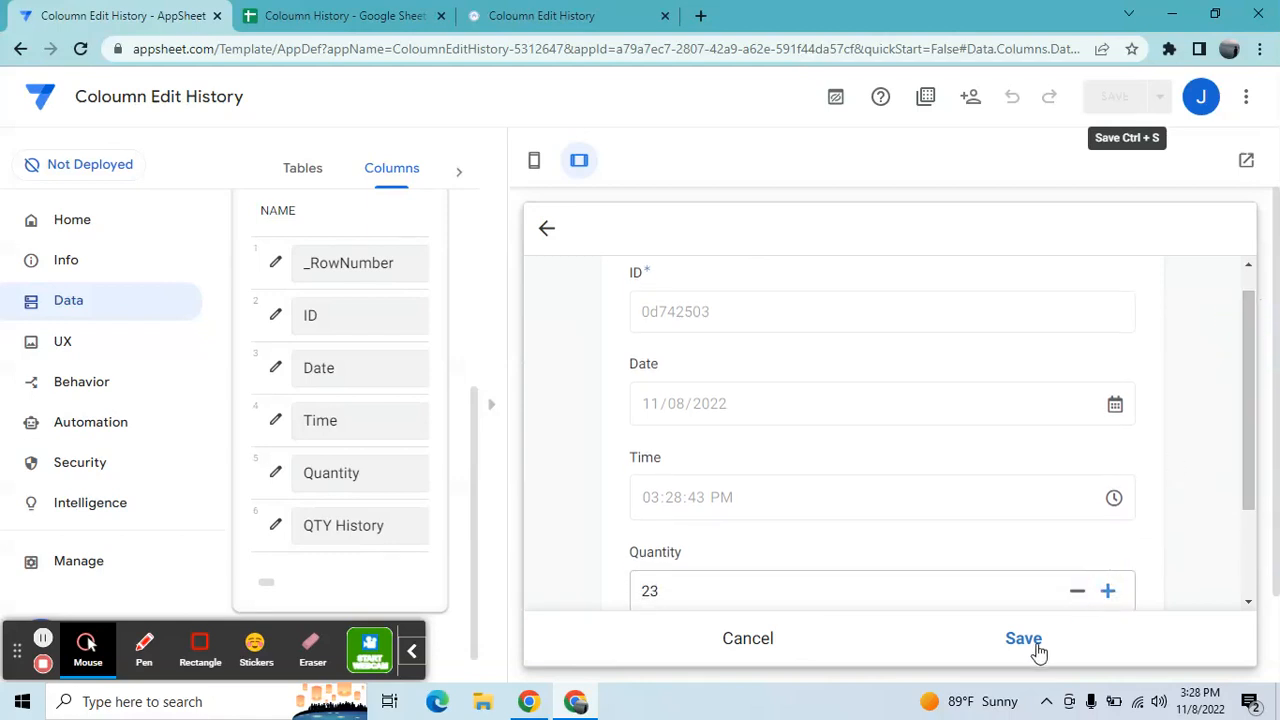
left_click(1023, 638)
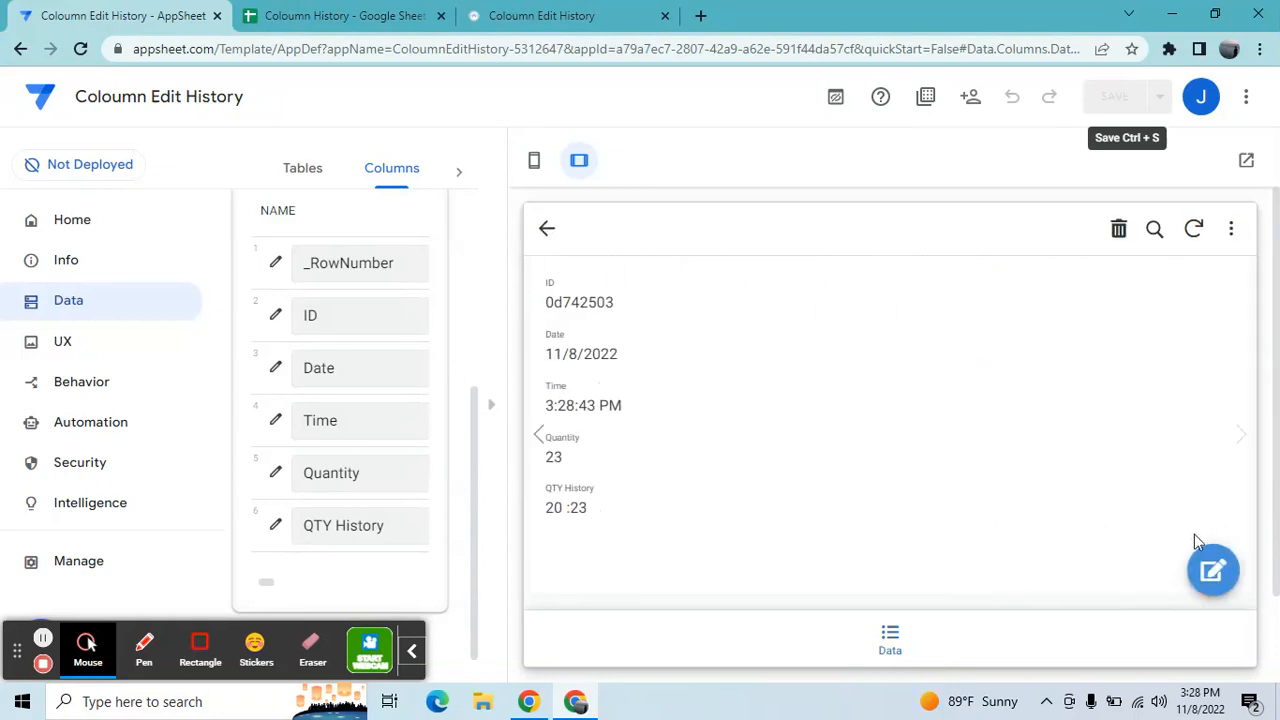
Edit the record again and change its Quantity to 32
left_click(1213, 570)
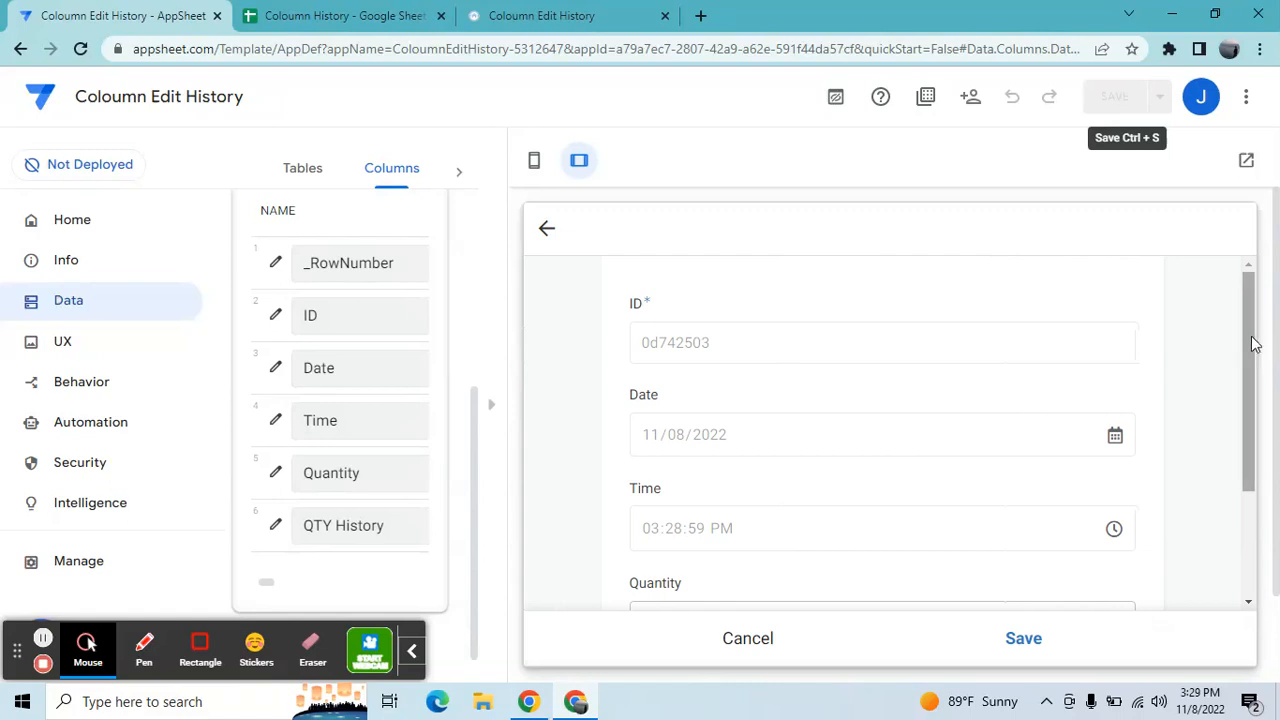
scroll("down", 3)
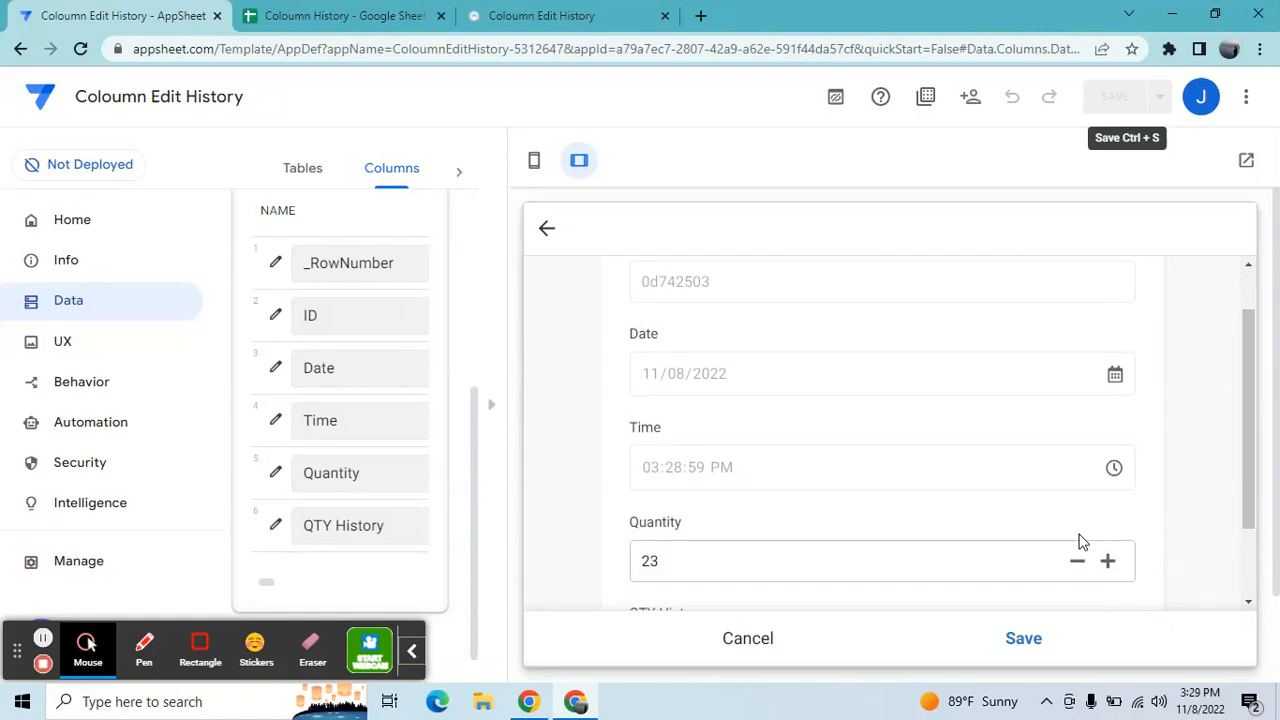
left_click(1107, 560)
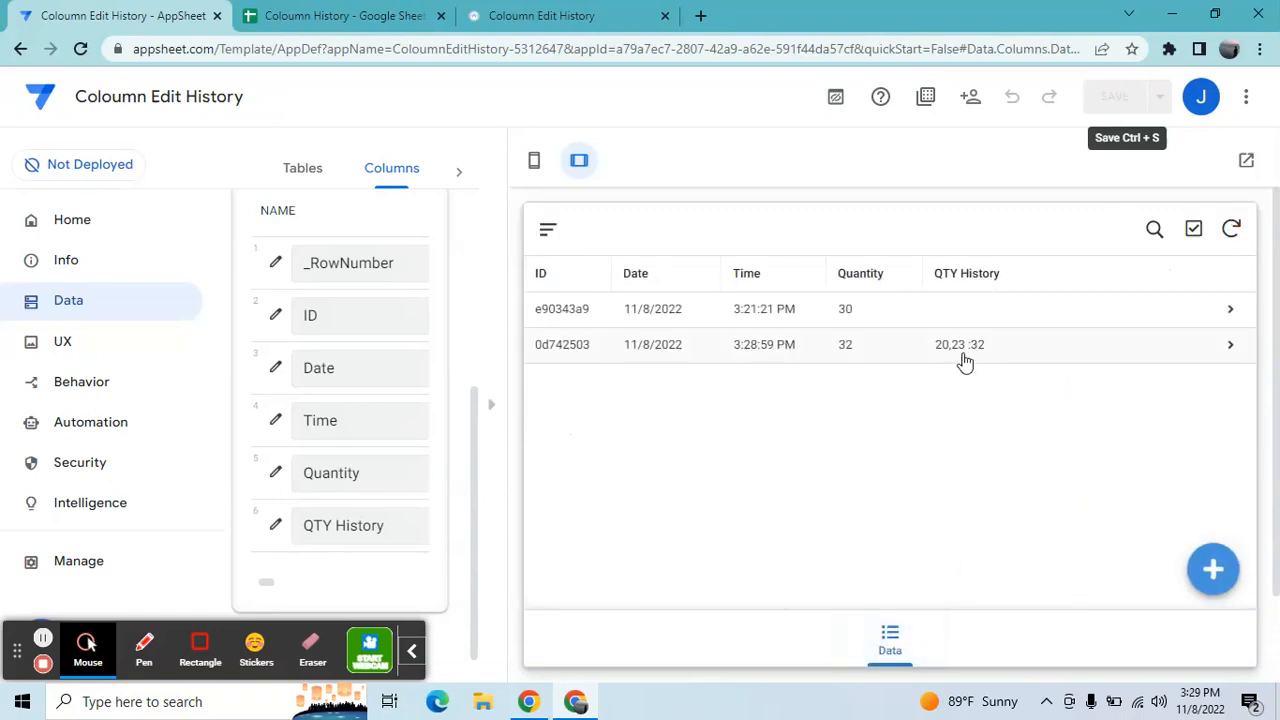
mouse_move(462, 473)
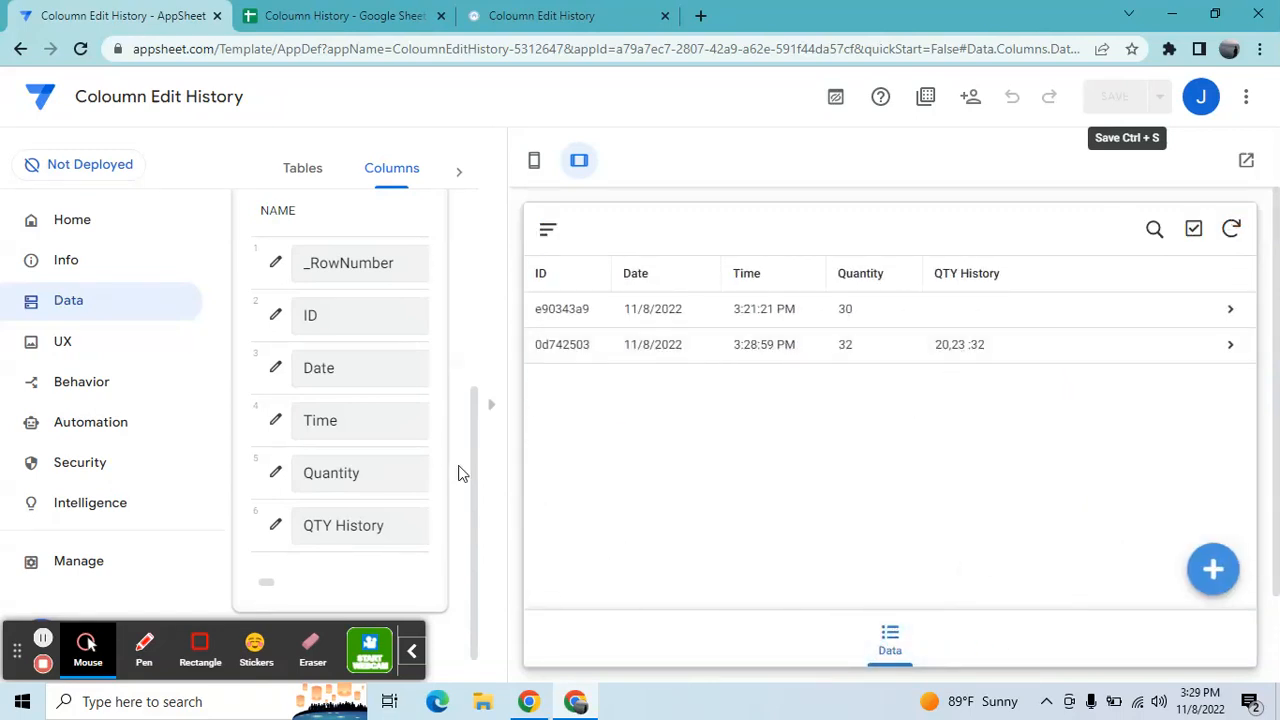
Close the preview and reopen the QTY History app formula in the Expression Assistant
left_click(459, 172)
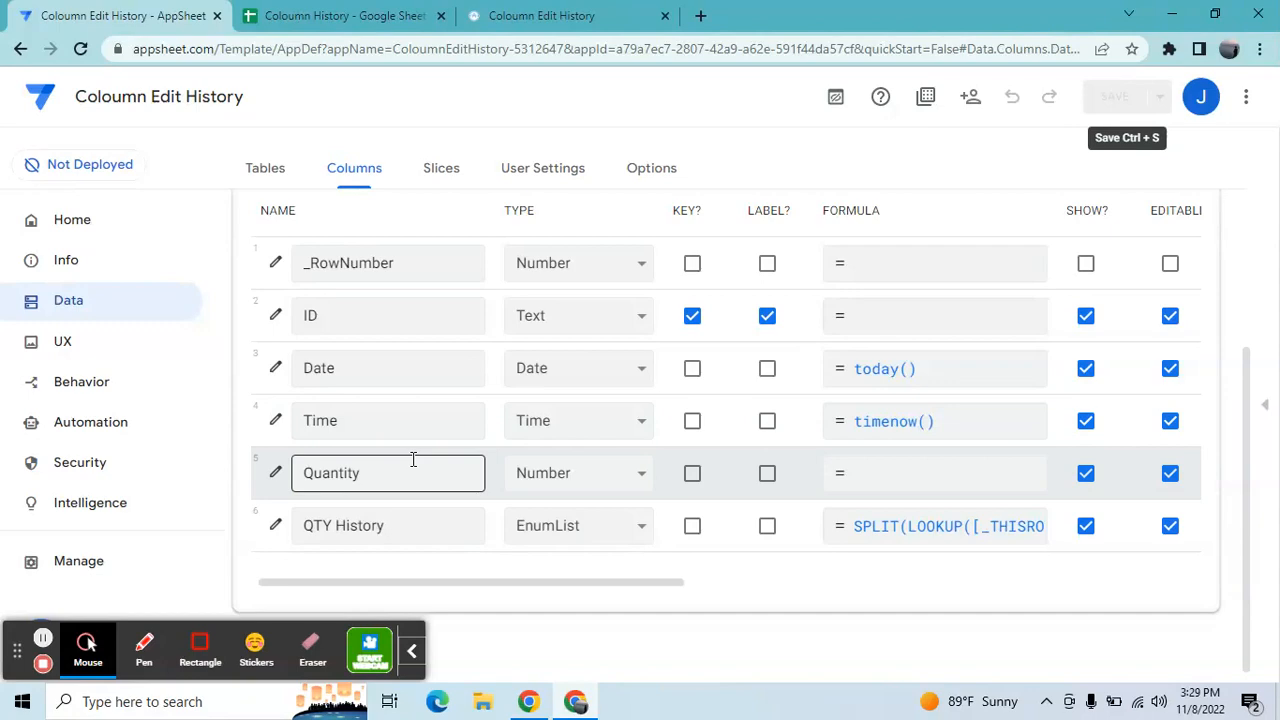
left_click(950, 525)
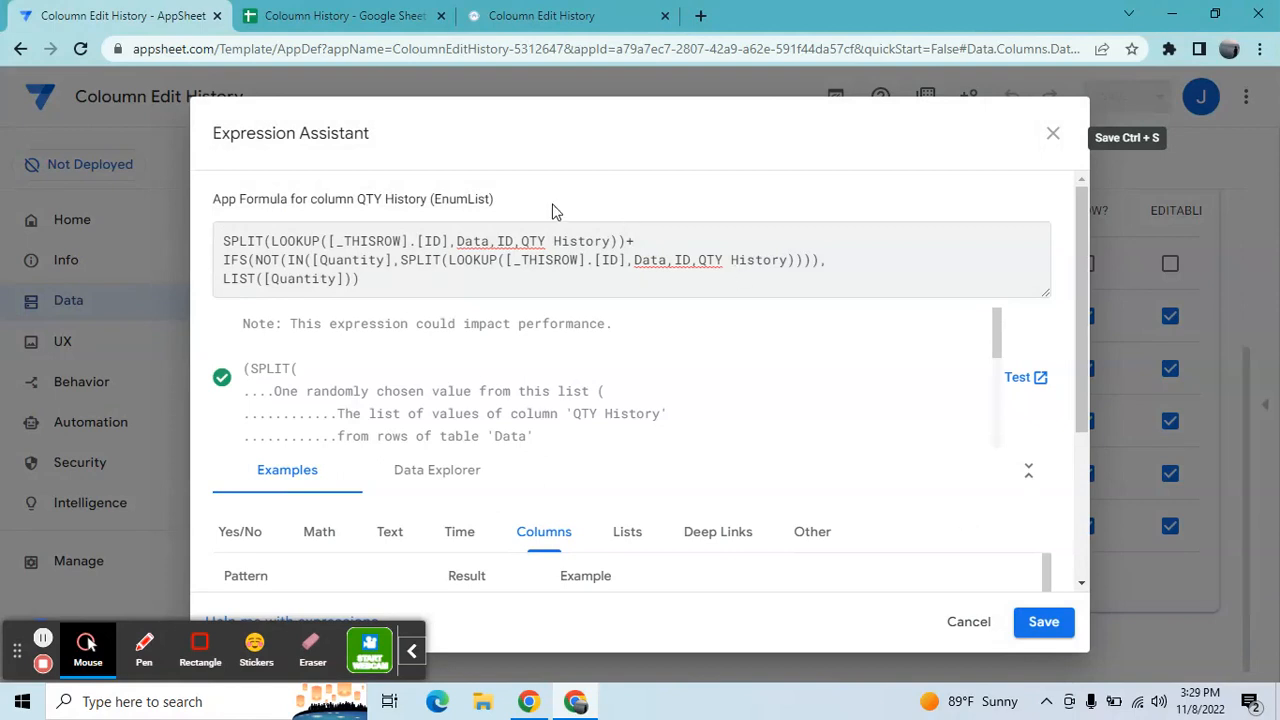
mouse_move(361, 264)
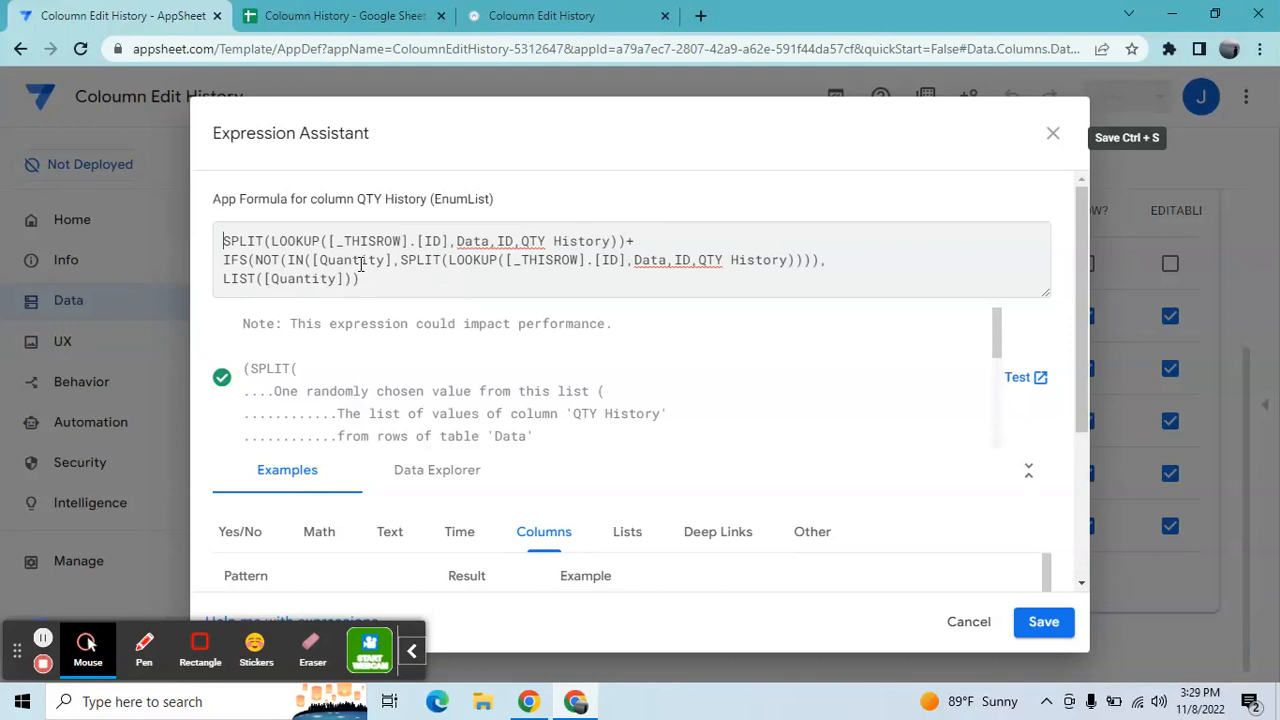
mouse_move(692, 264)
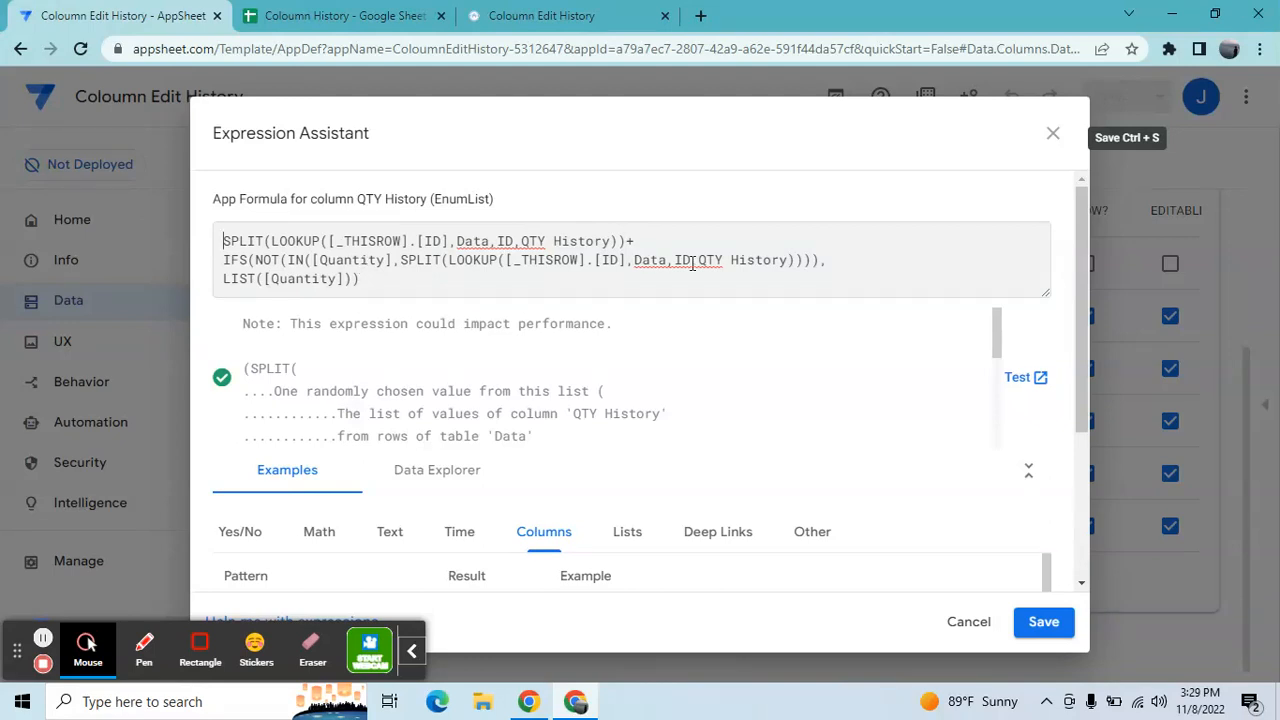